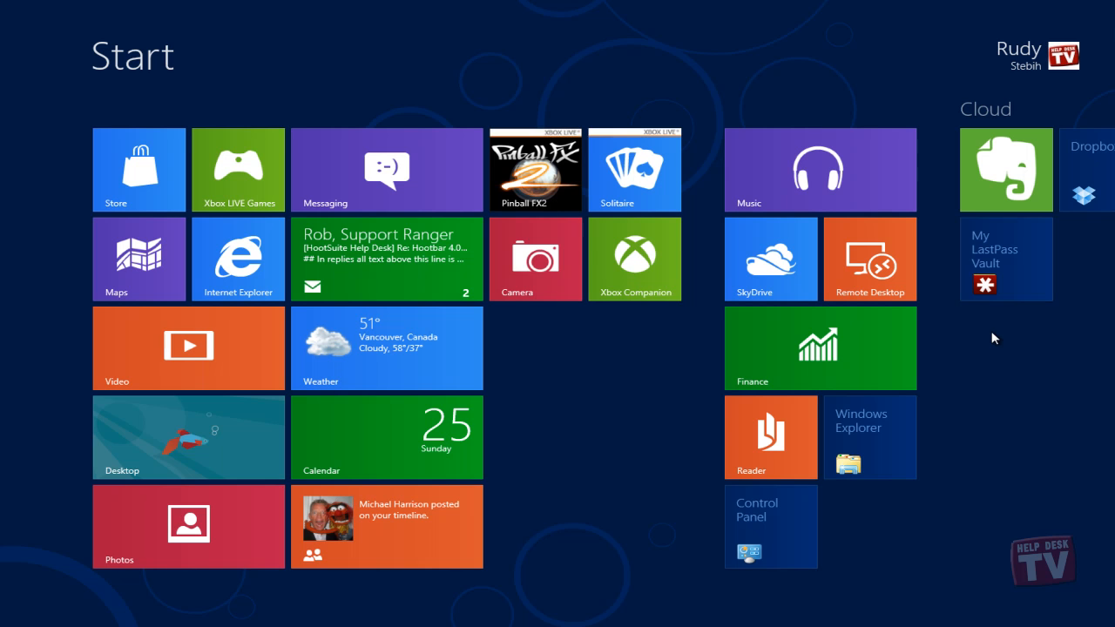
Search the Start screen for 'control' to find Control Panel.
type("con")
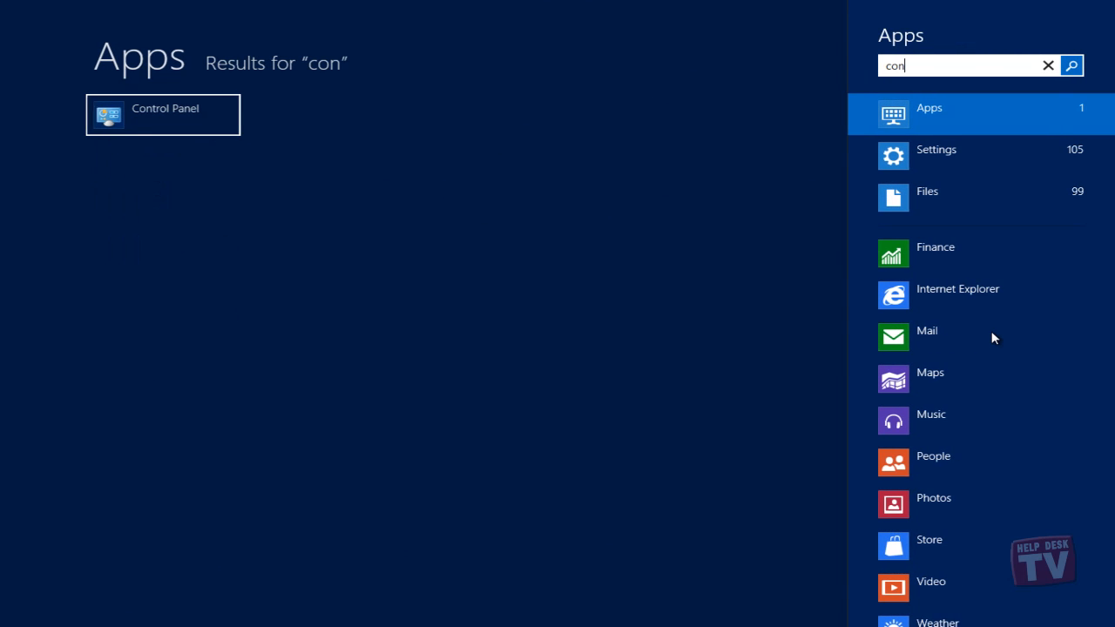
type("trol")
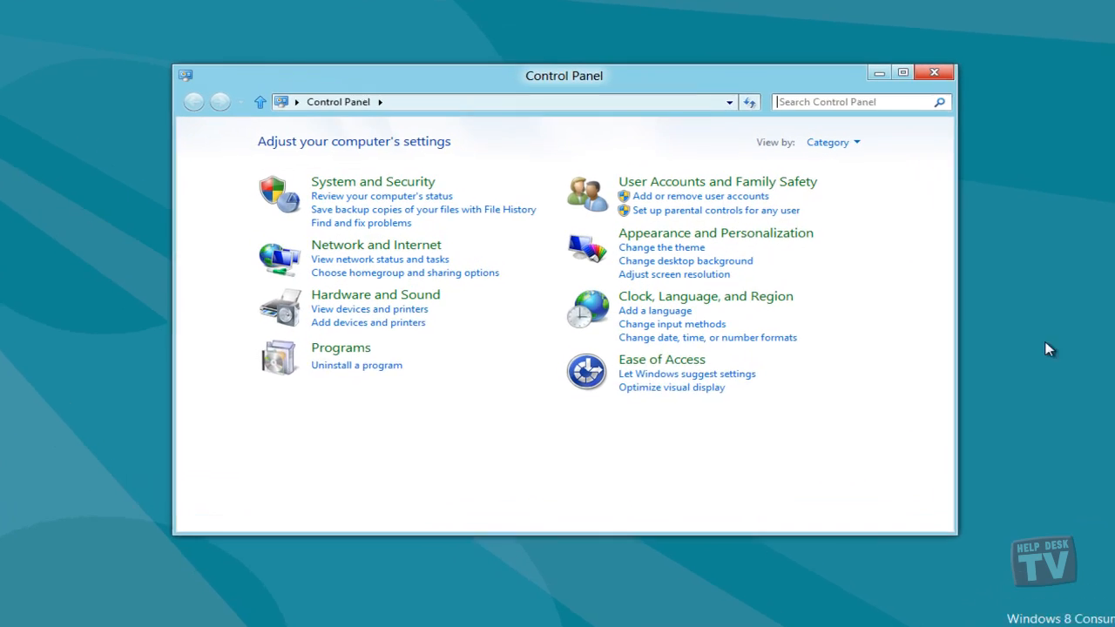
Maximize the Control Panel window and open the System and Security category.
left_click(902, 72)
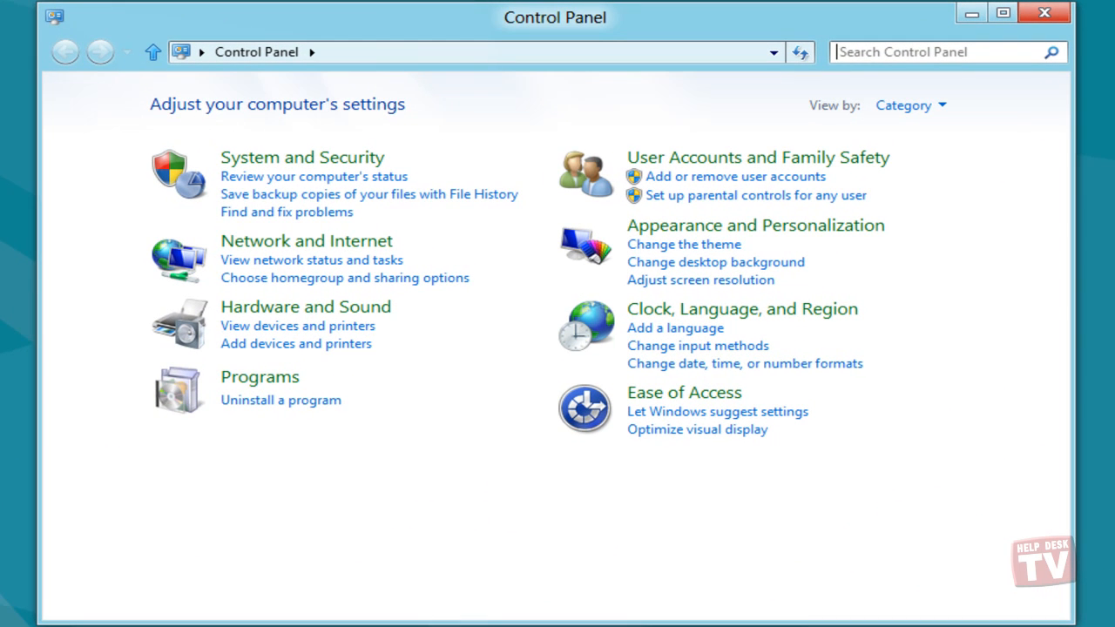
mouse_move(697, 573)
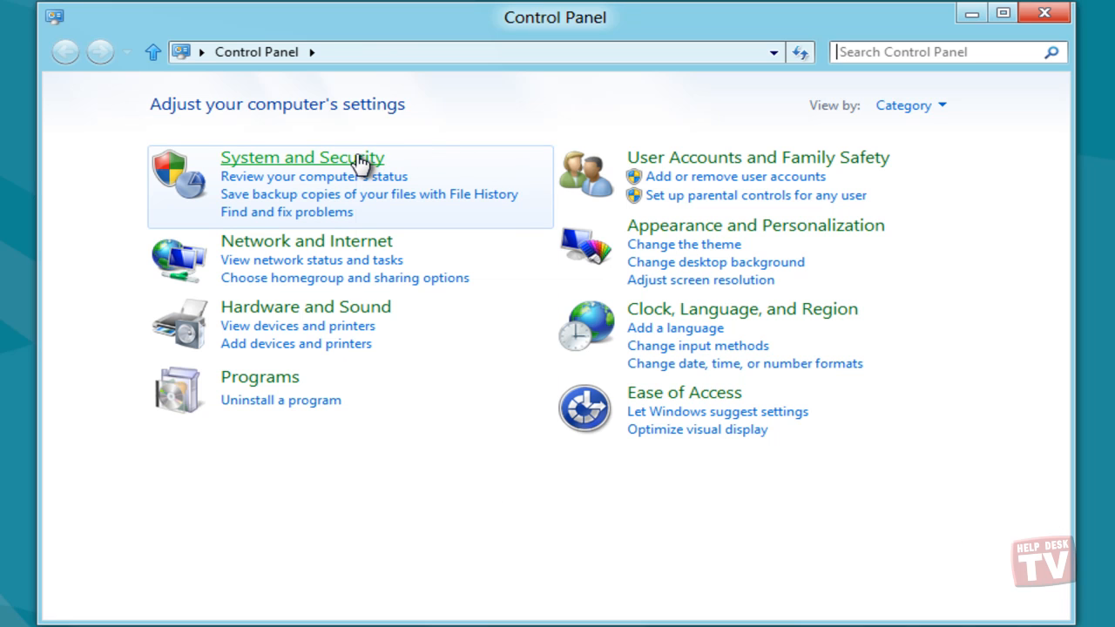
left_click(301, 157)
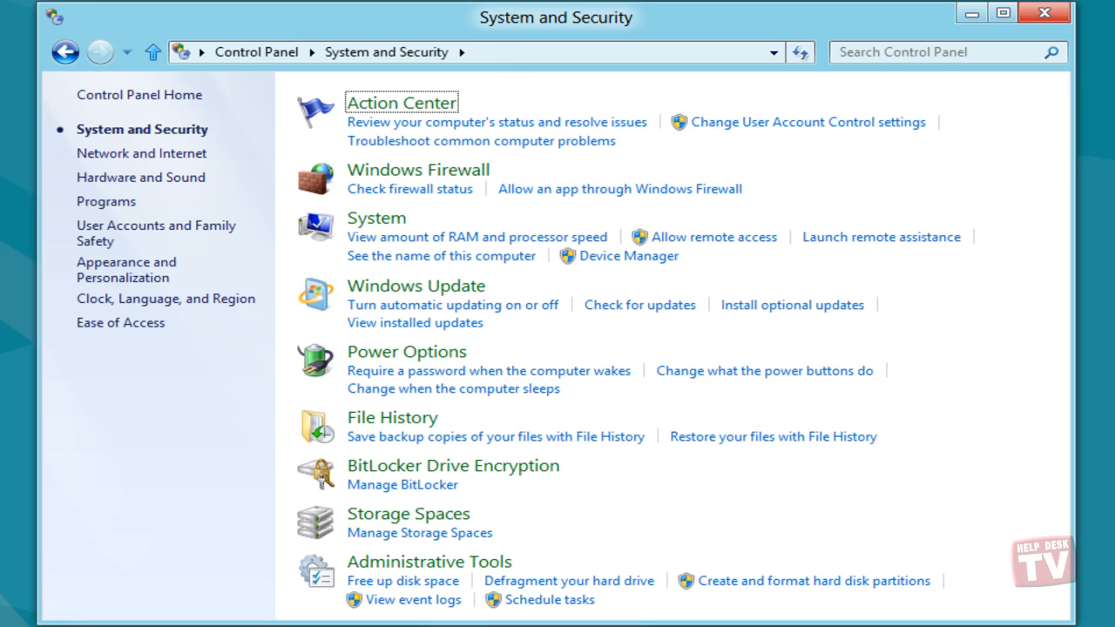
mouse_move(1009, 236)
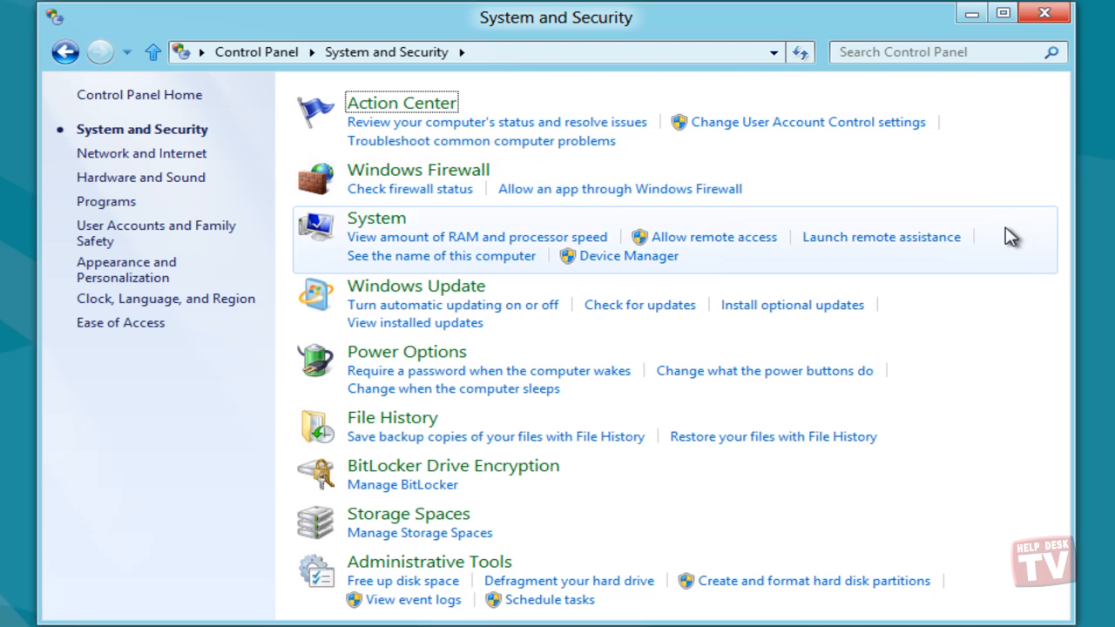
mouse_move(946, 424)
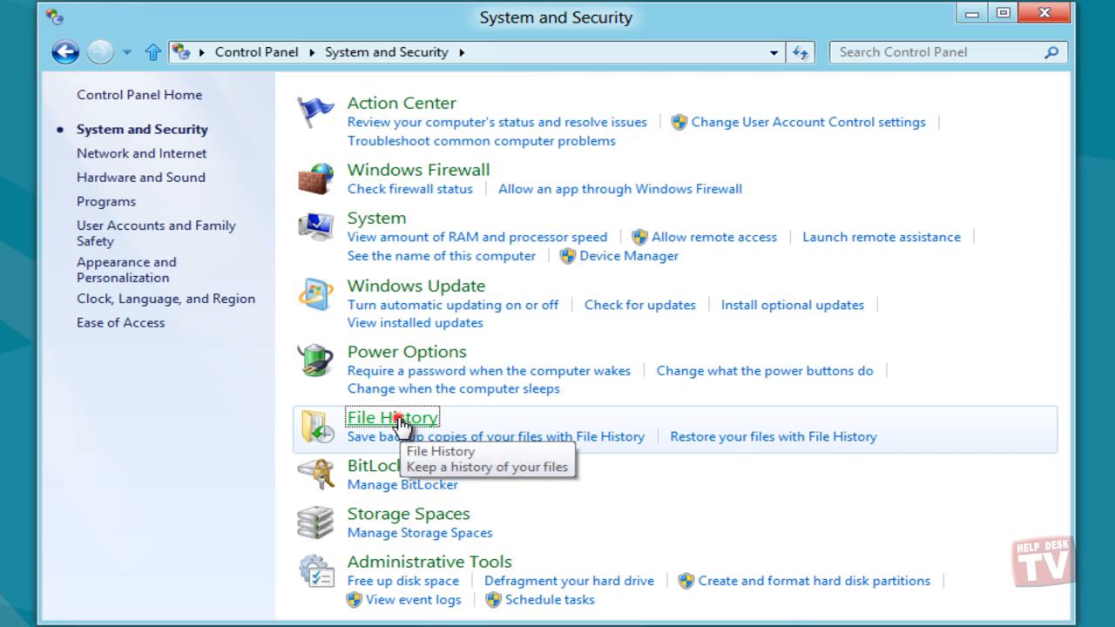
Open File History and view its drive options, cancelling the network location browser.
left_click(391, 417)
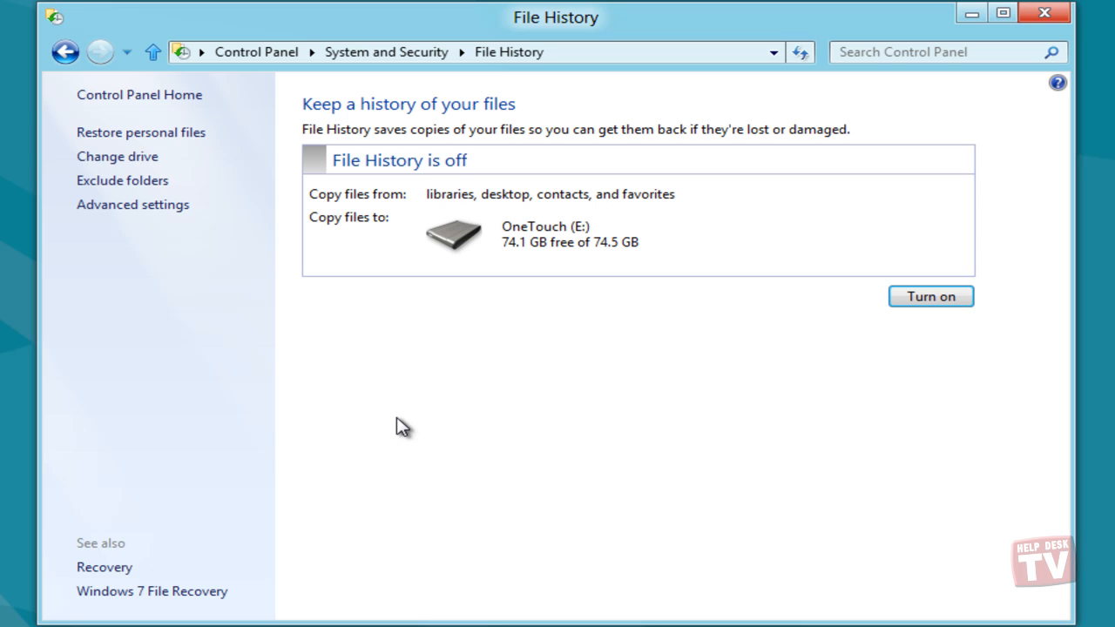
mouse_move(225, 393)
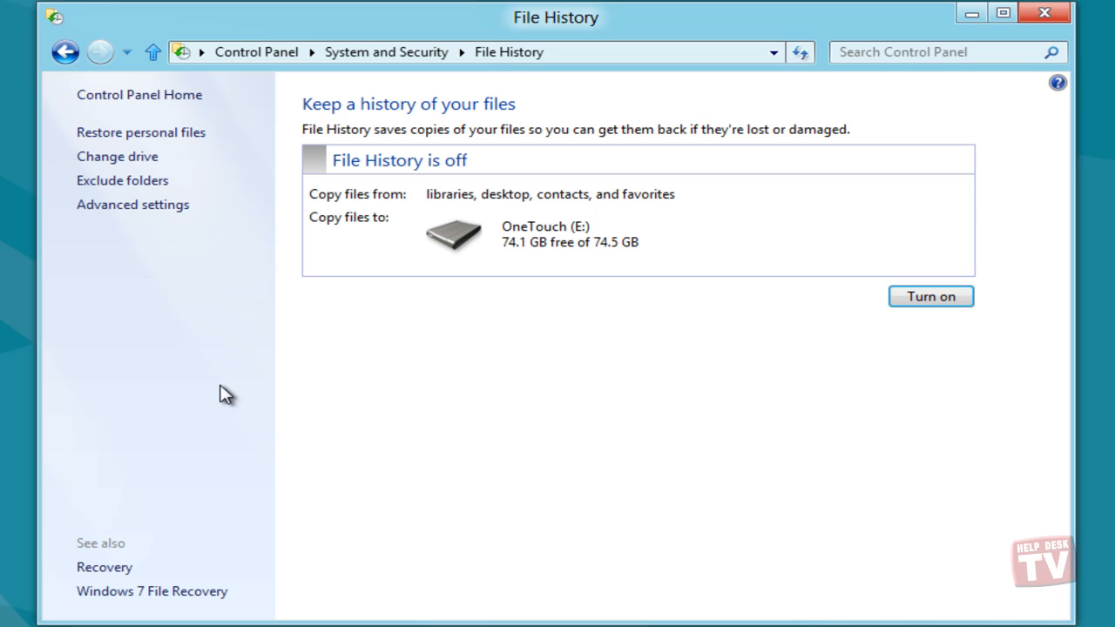
mouse_move(116, 156)
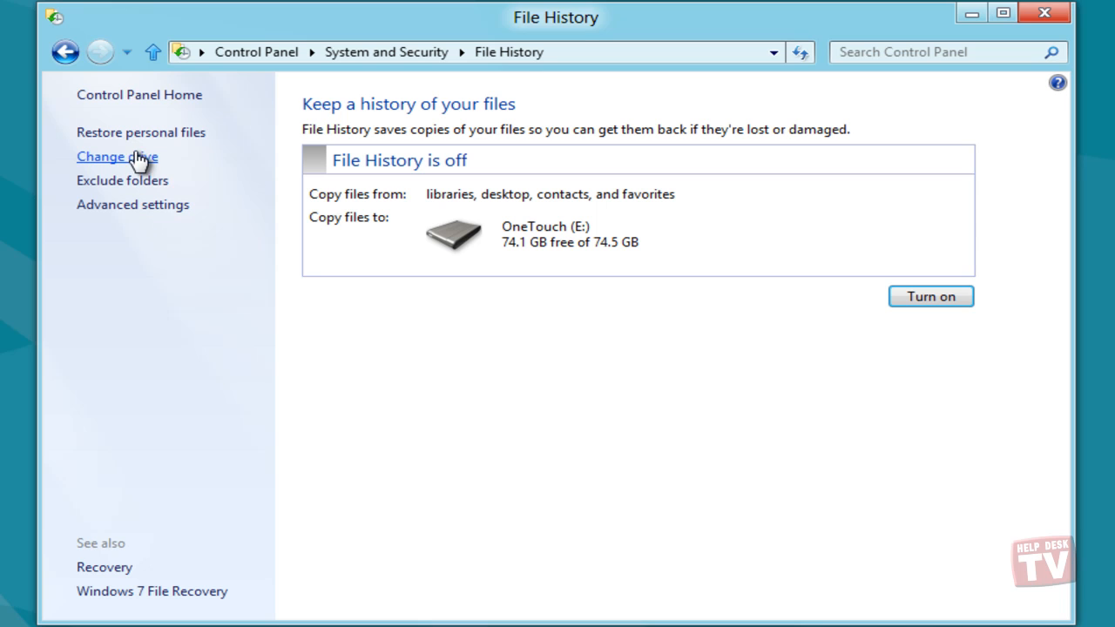
left_click(117, 156)
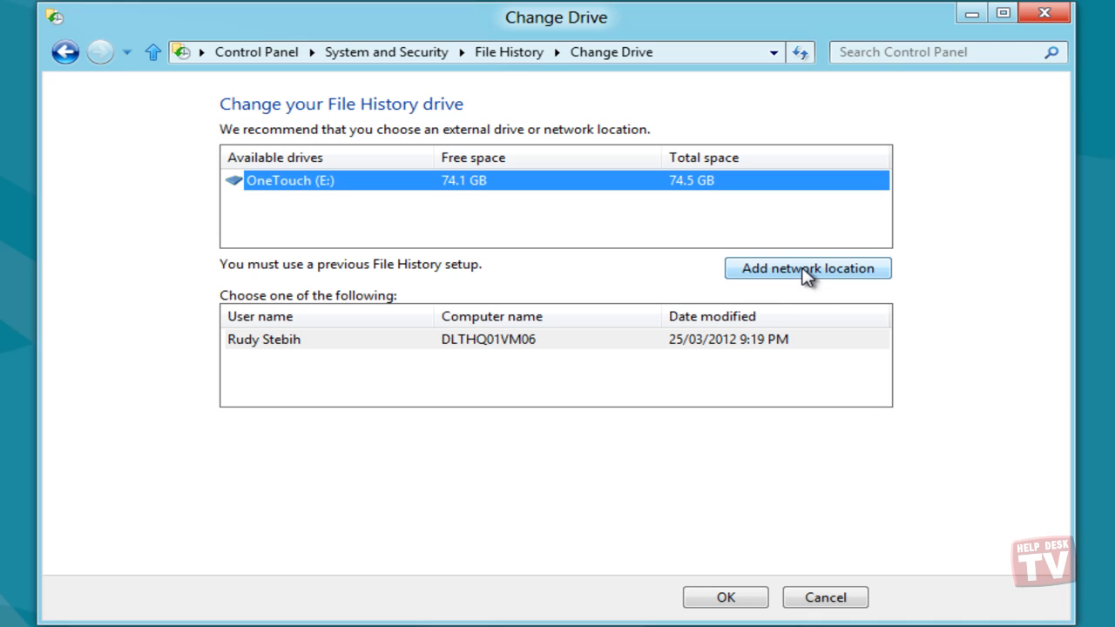
left_click(807, 267)
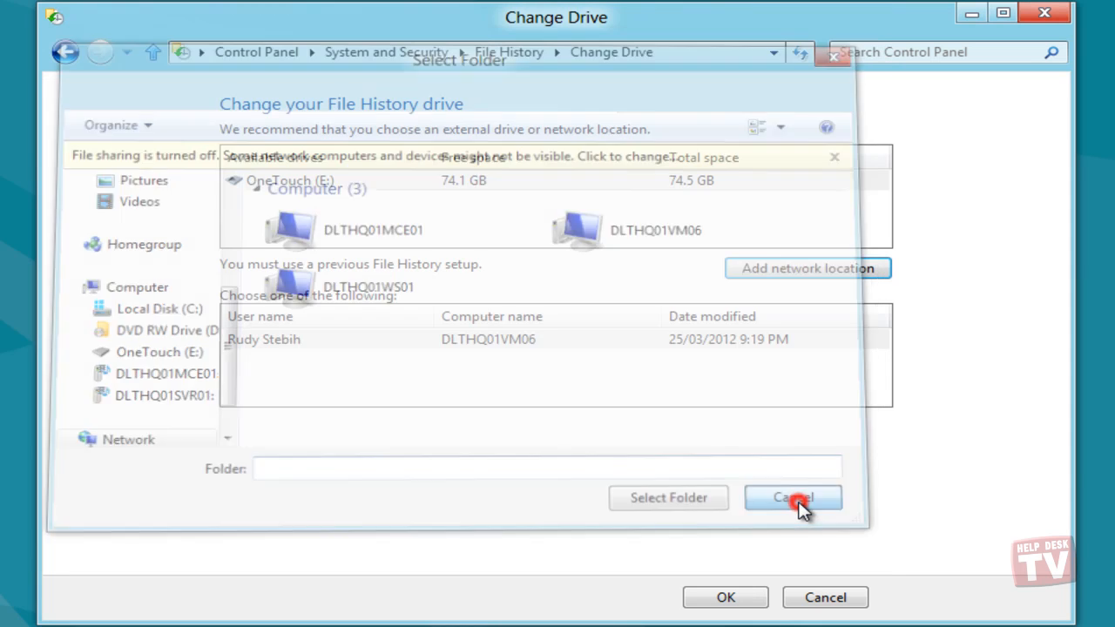
left_click(792, 497)
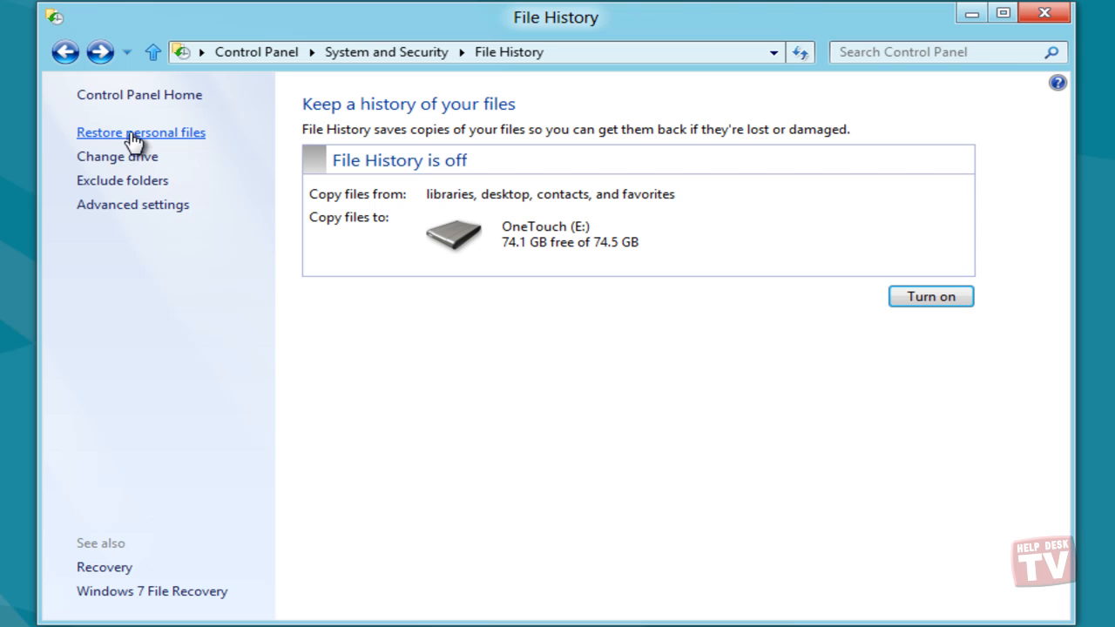
mouse_move(132, 205)
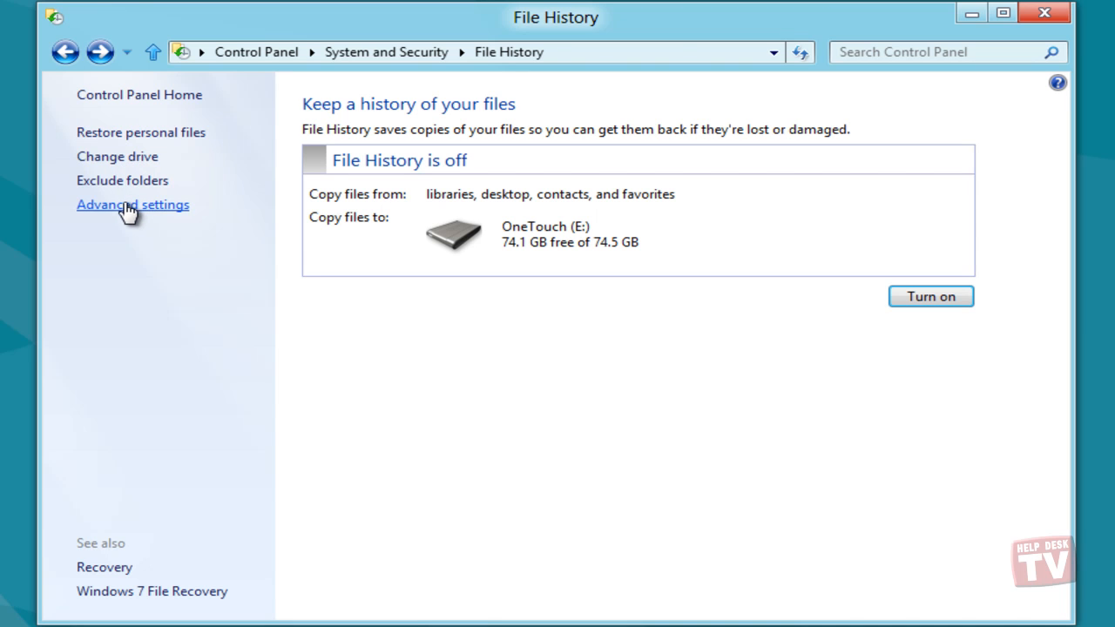
Review Advanced settings, keeping hourly saves, versions forever, and 5% offline cache.
left_click(132, 204)
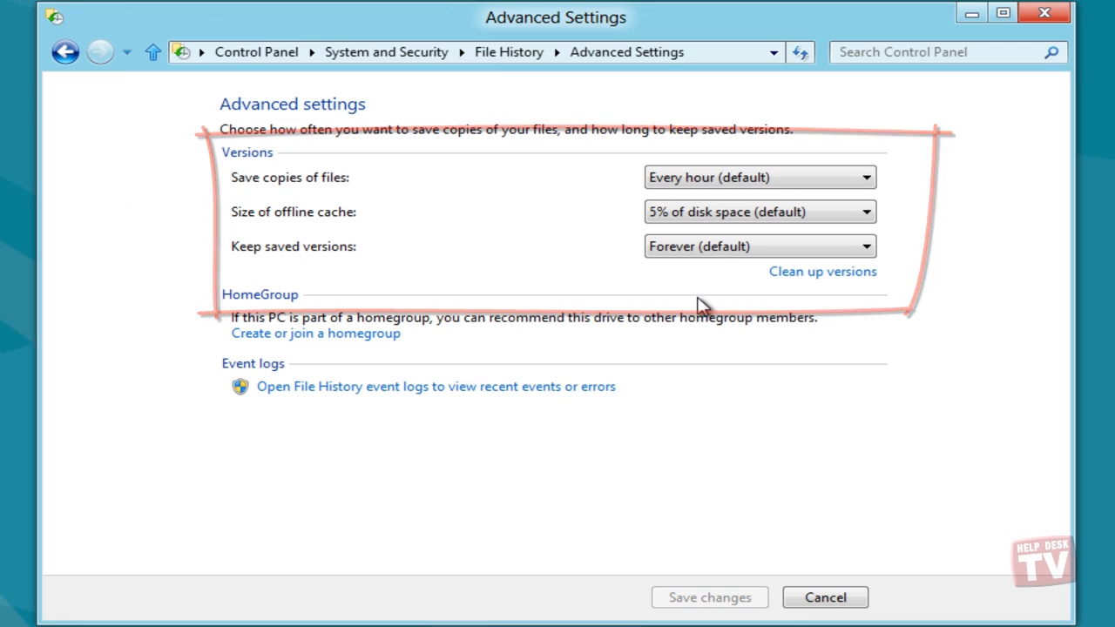
mouse_move(1075, 302)
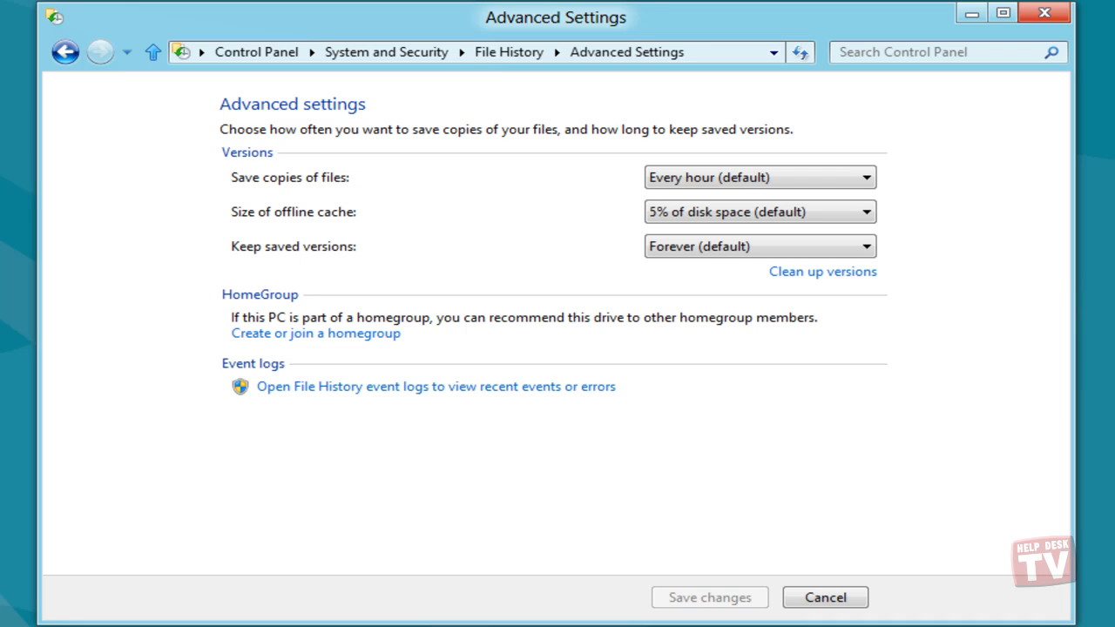
left_click(865, 177)
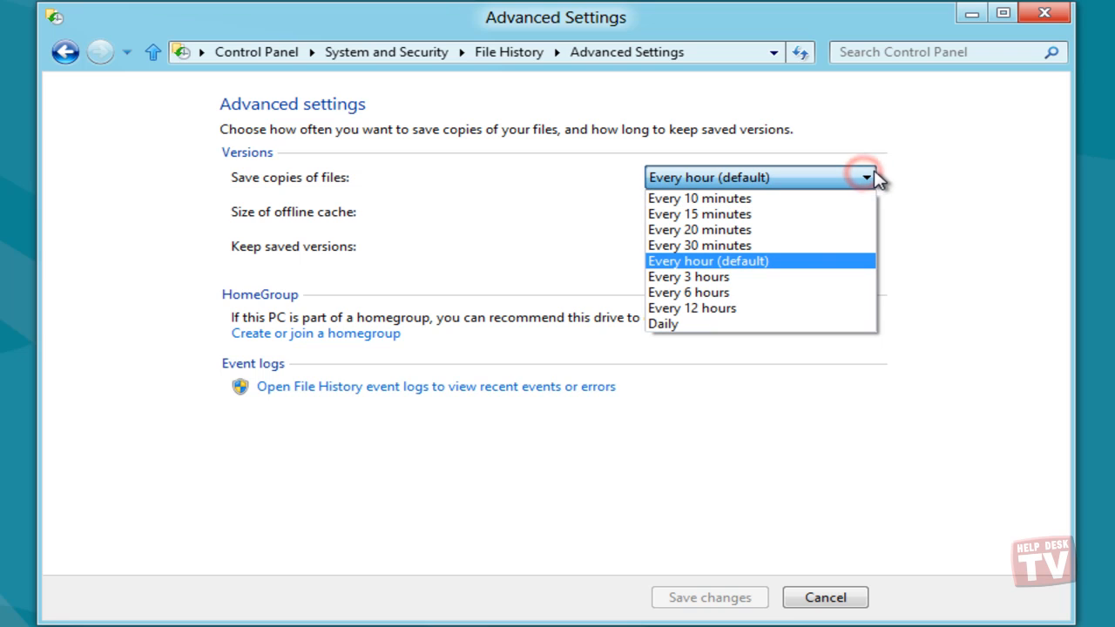
left_click(864, 178)
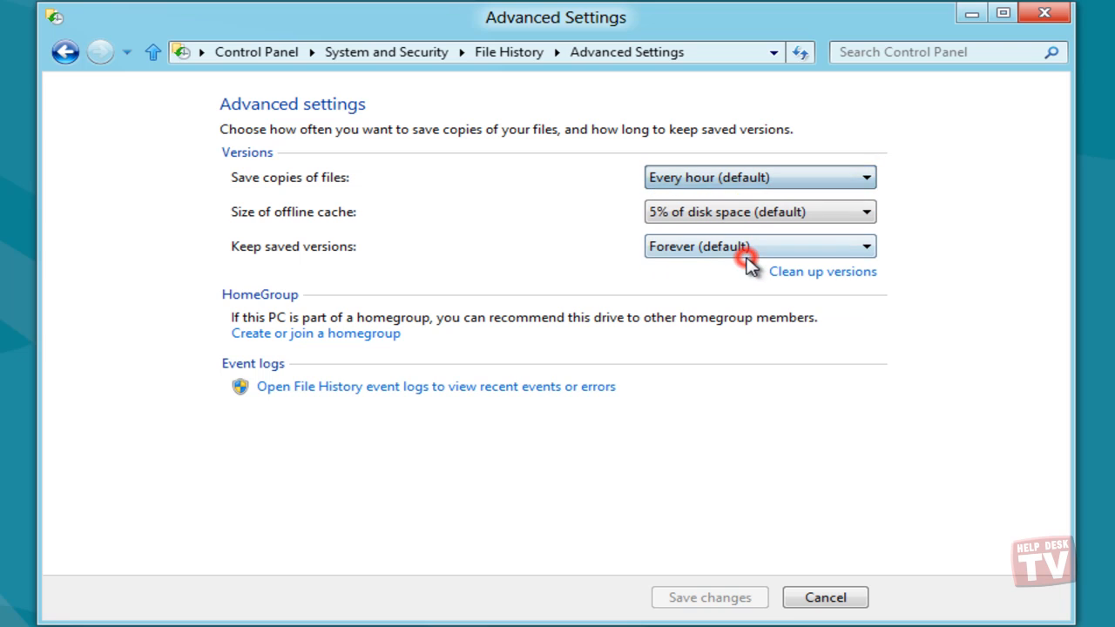
left_click(758, 246)
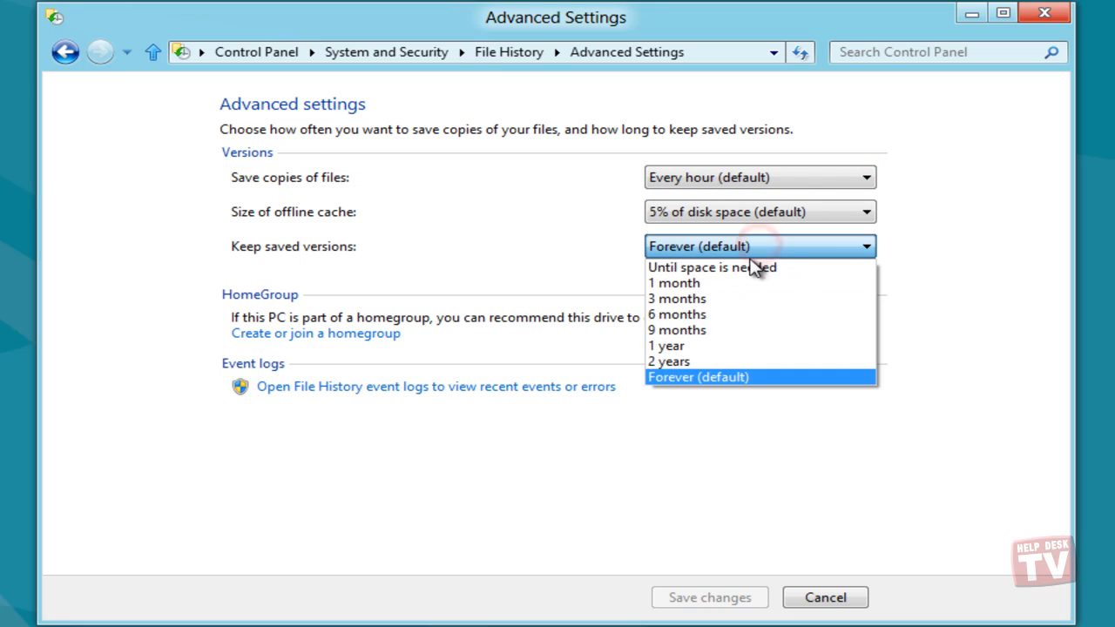
mouse_move(712, 377)
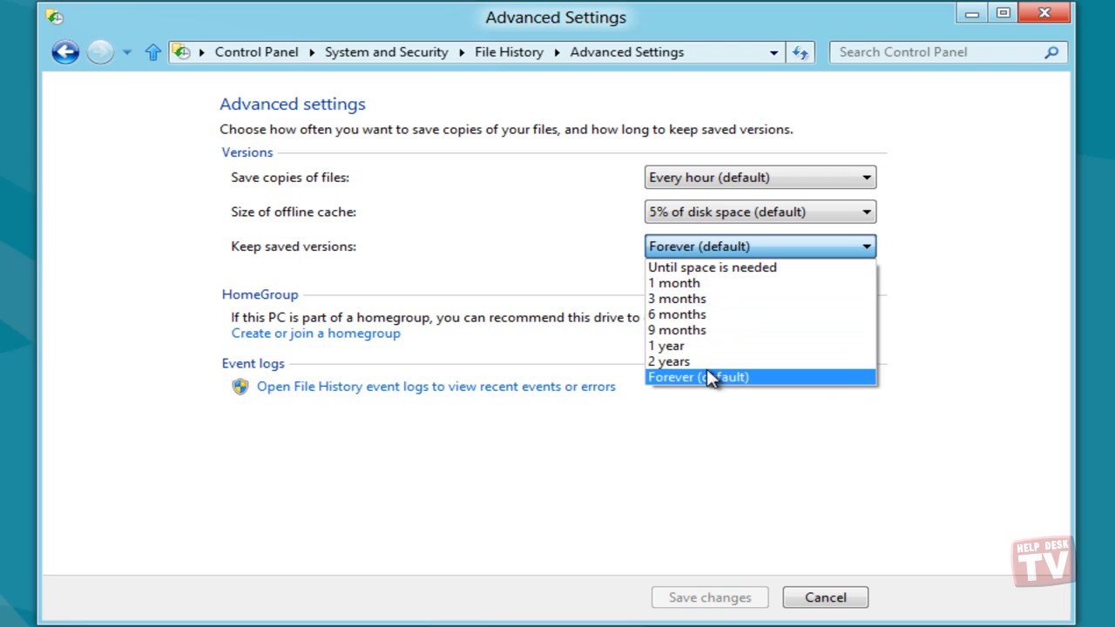
left_click(759, 212)
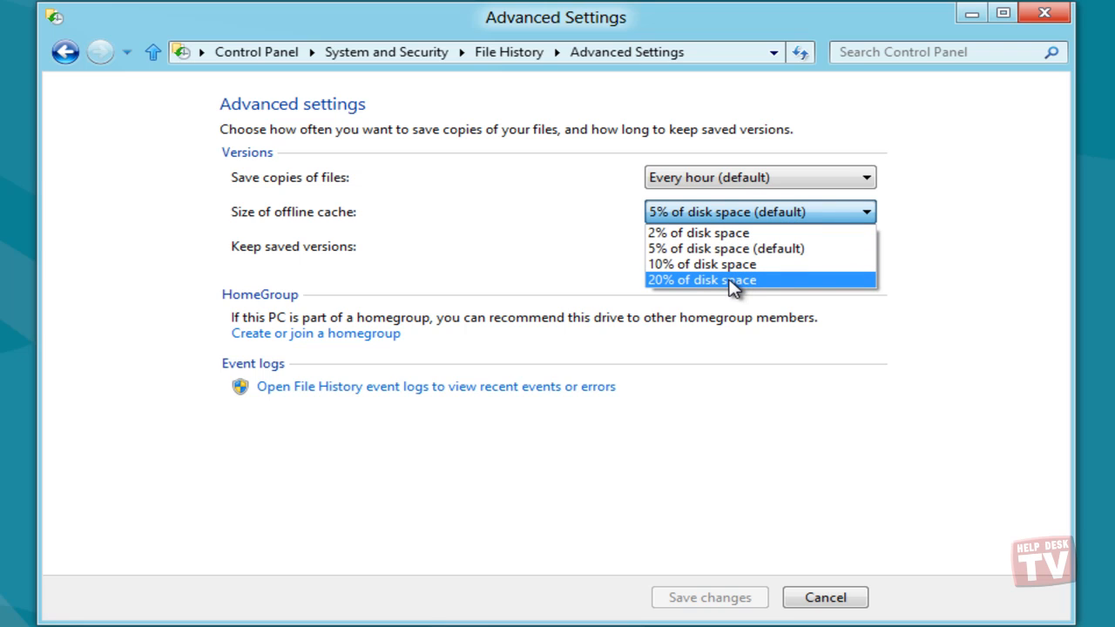
mouse_move(749, 248)
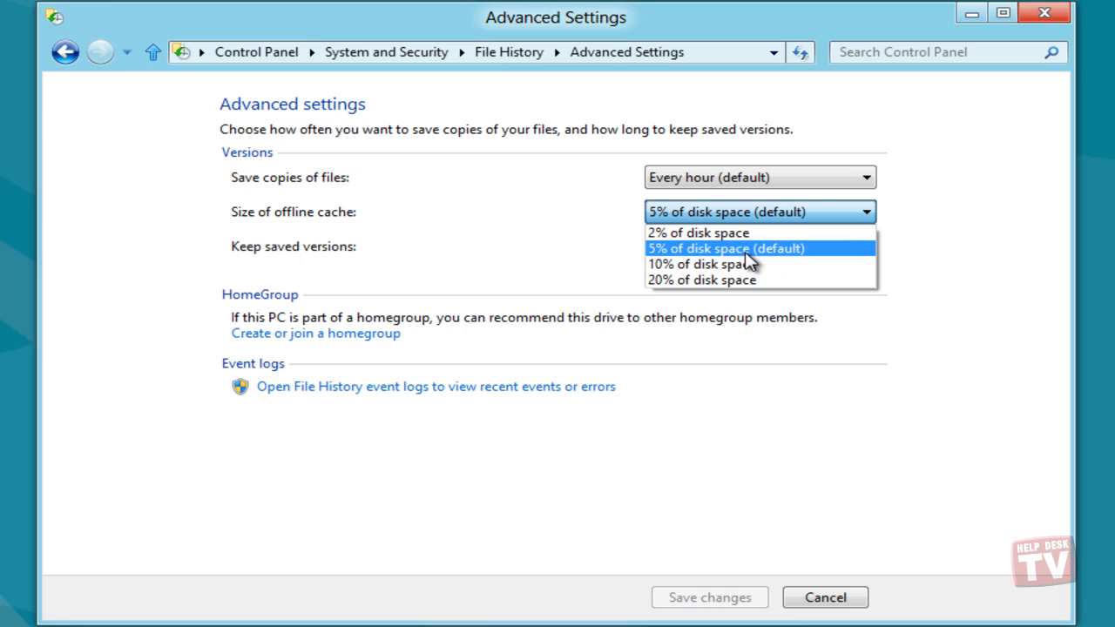
left_click(726, 248)
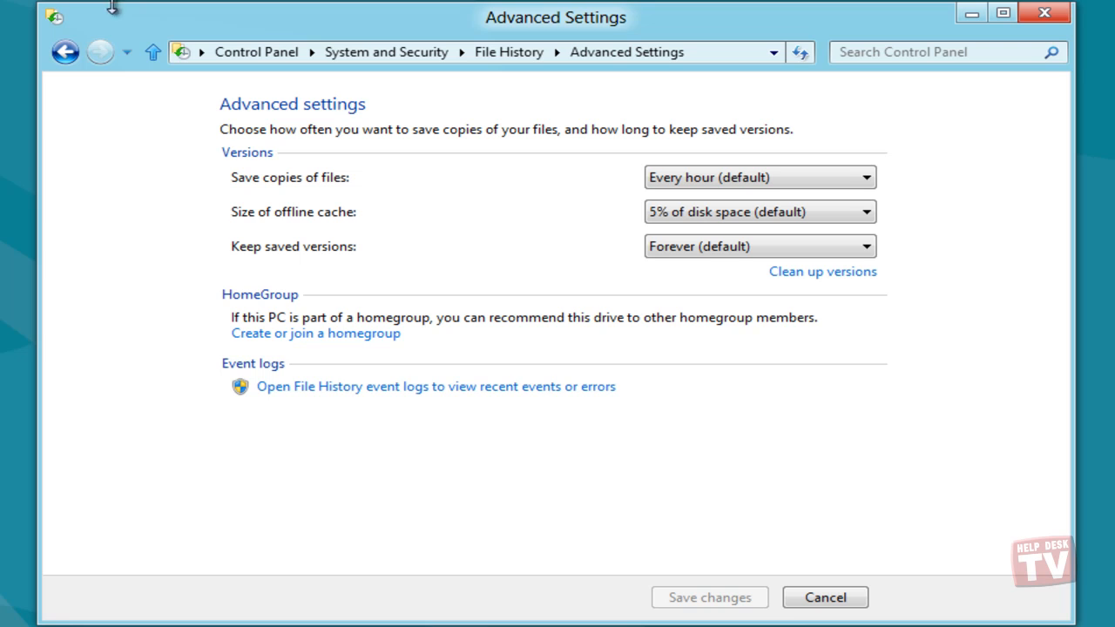
mouse_move(66, 52)
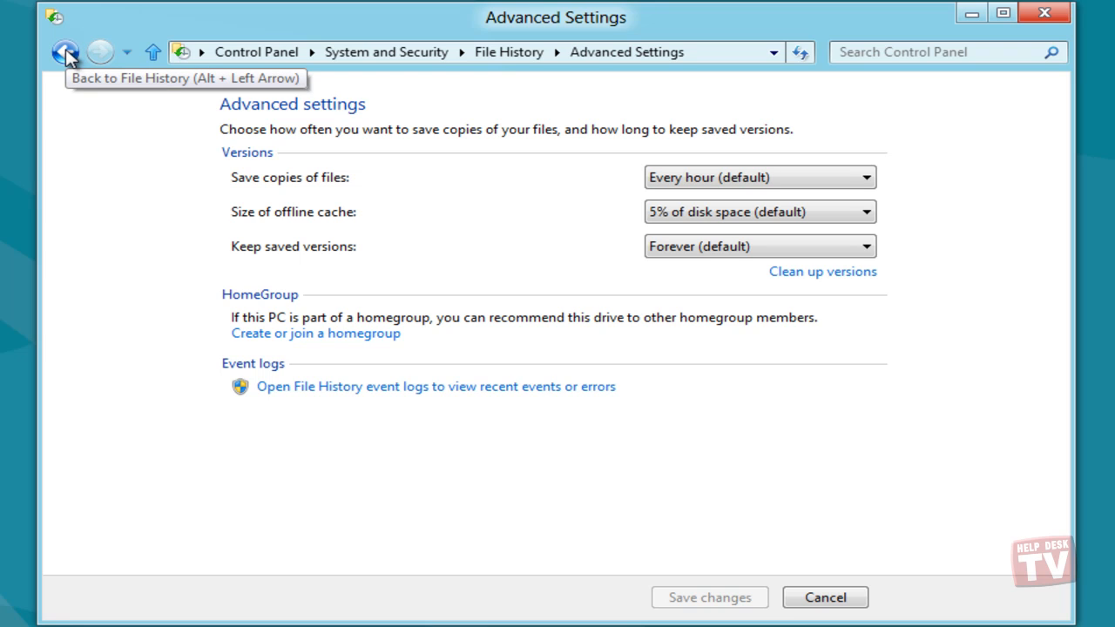
Return to File History and turn it on for OneTouch (E:).
left_click(65, 51)
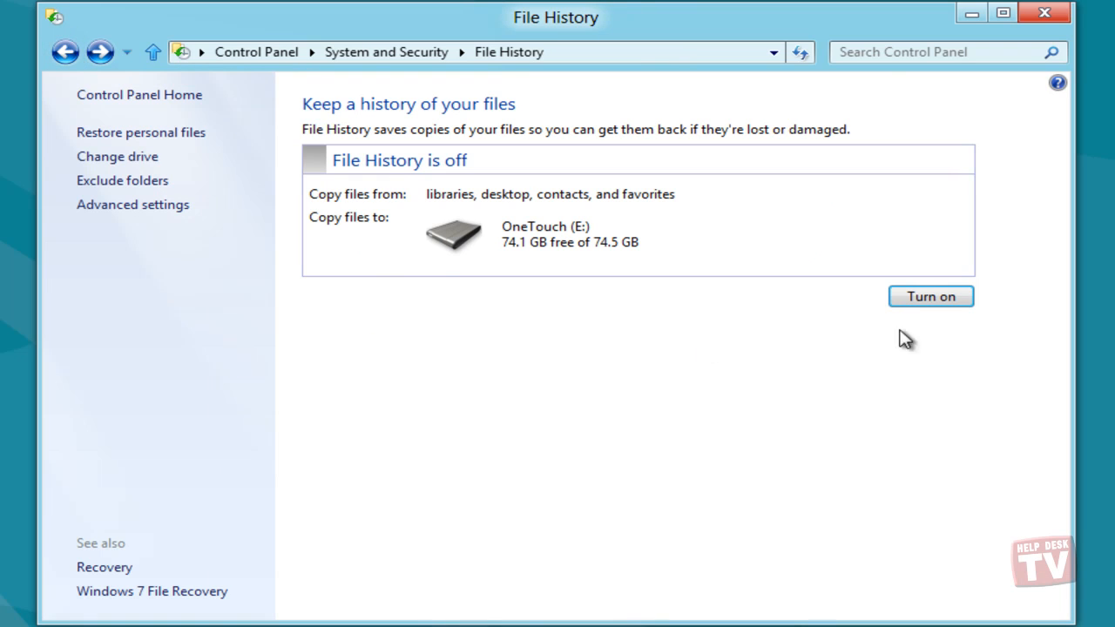
left_click(930, 296)
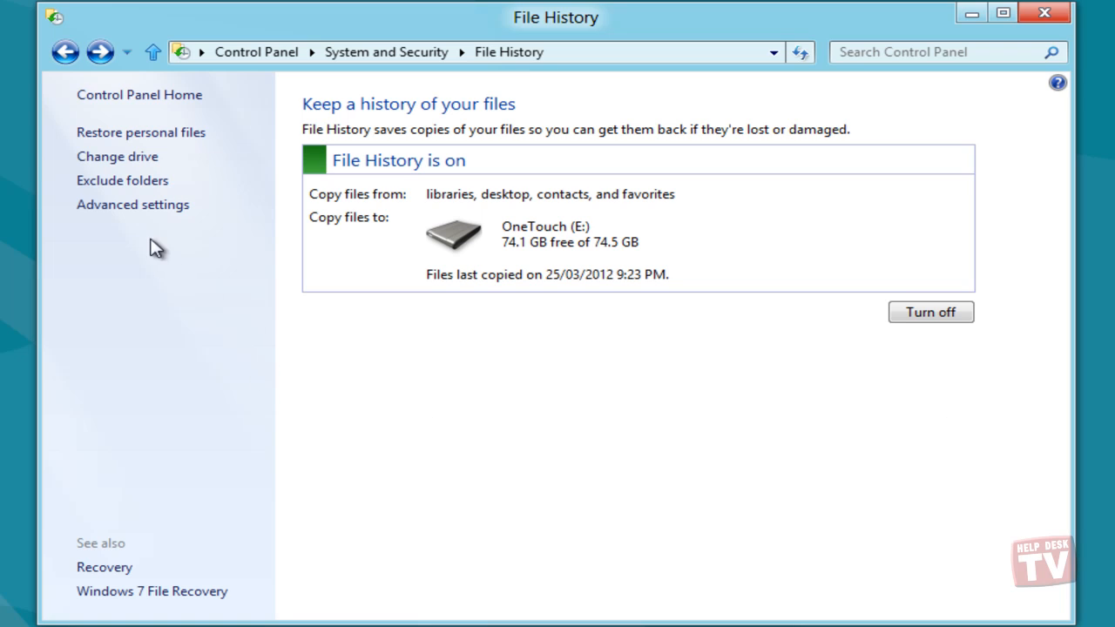
mouse_move(117, 156)
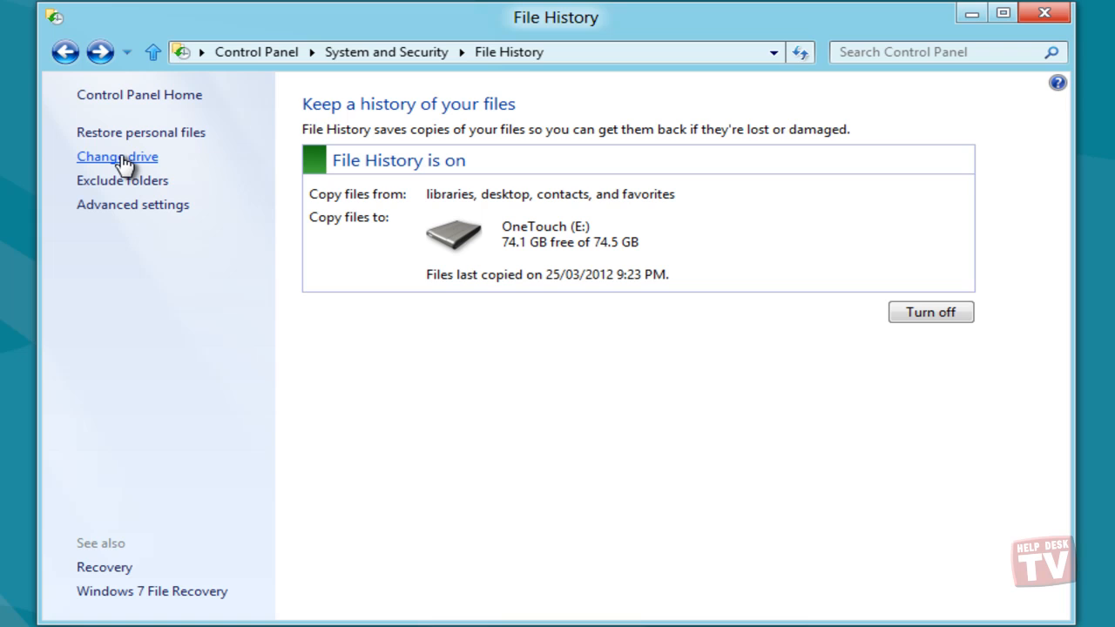
Select OneTouch (E:) under Change drive and cancel adding a network location.
left_click(117, 156)
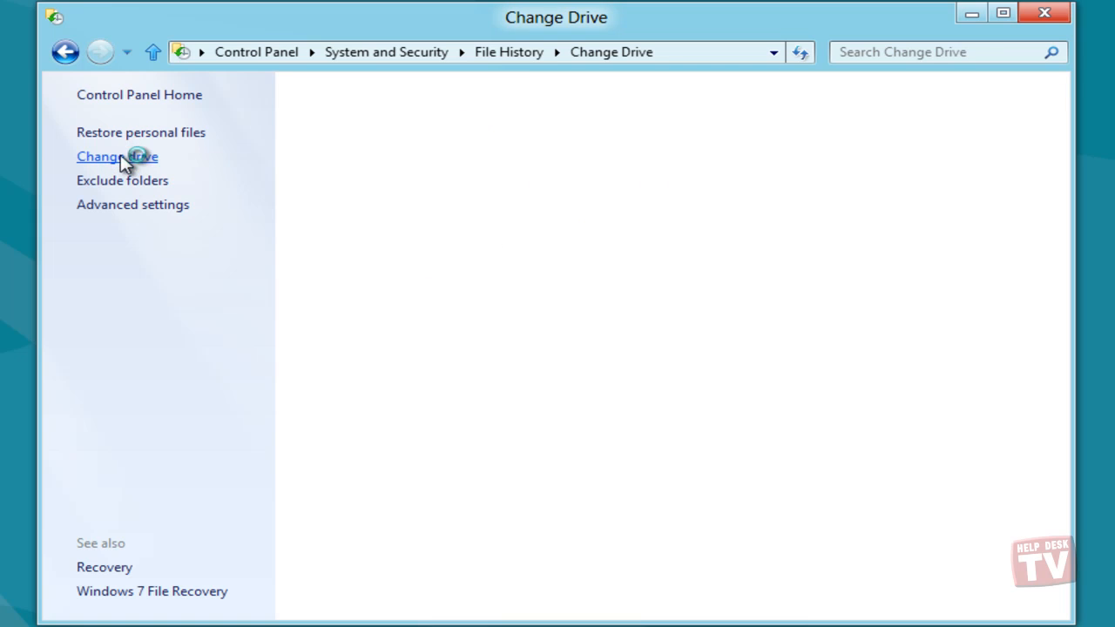
left_click(117, 156)
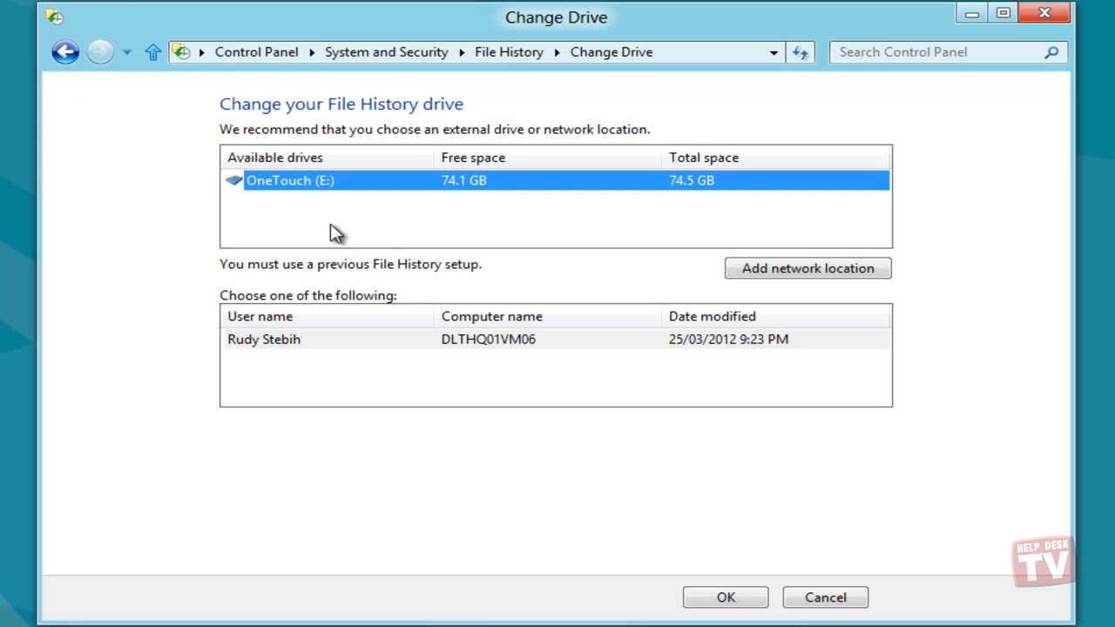
left_click(805, 268)
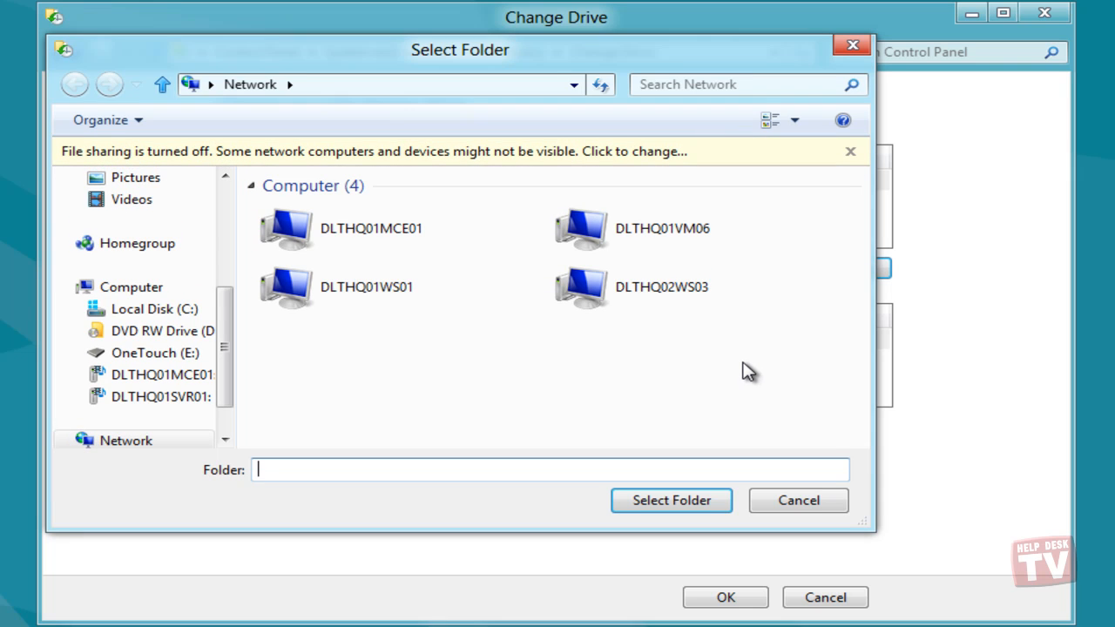
mouse_move(684, 444)
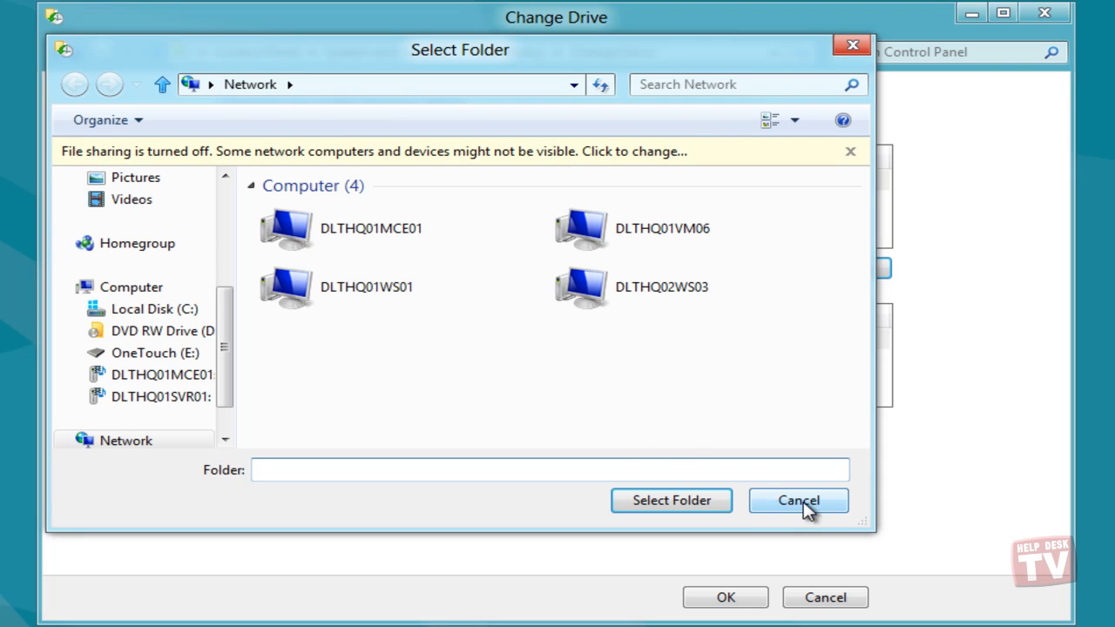
left_click(797, 500)
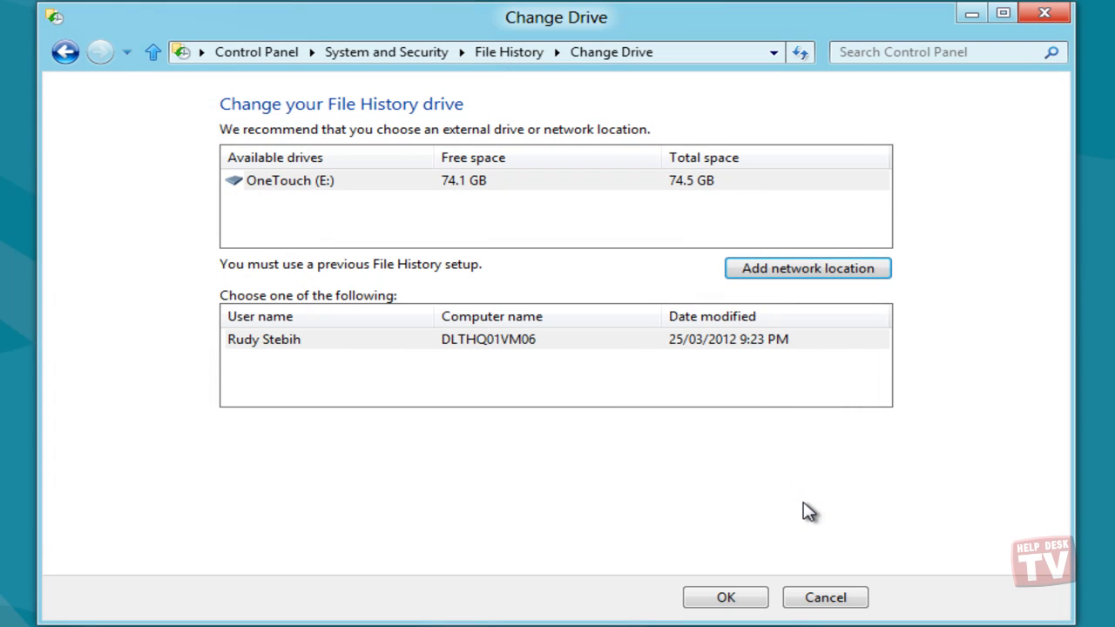
mouse_move(98, 124)
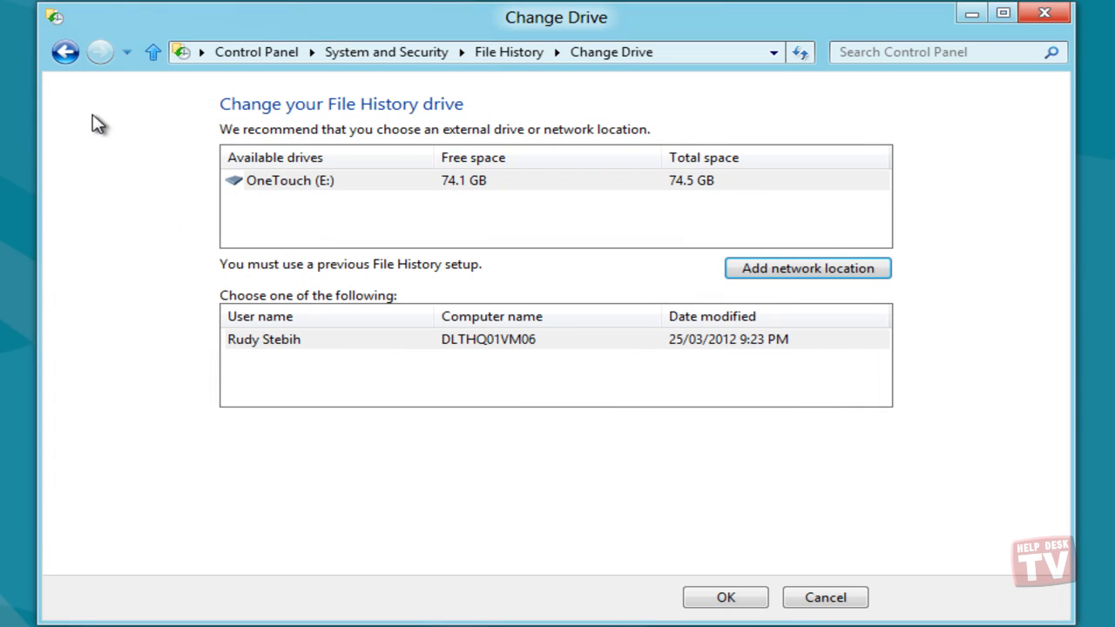
mouse_move(65, 52)
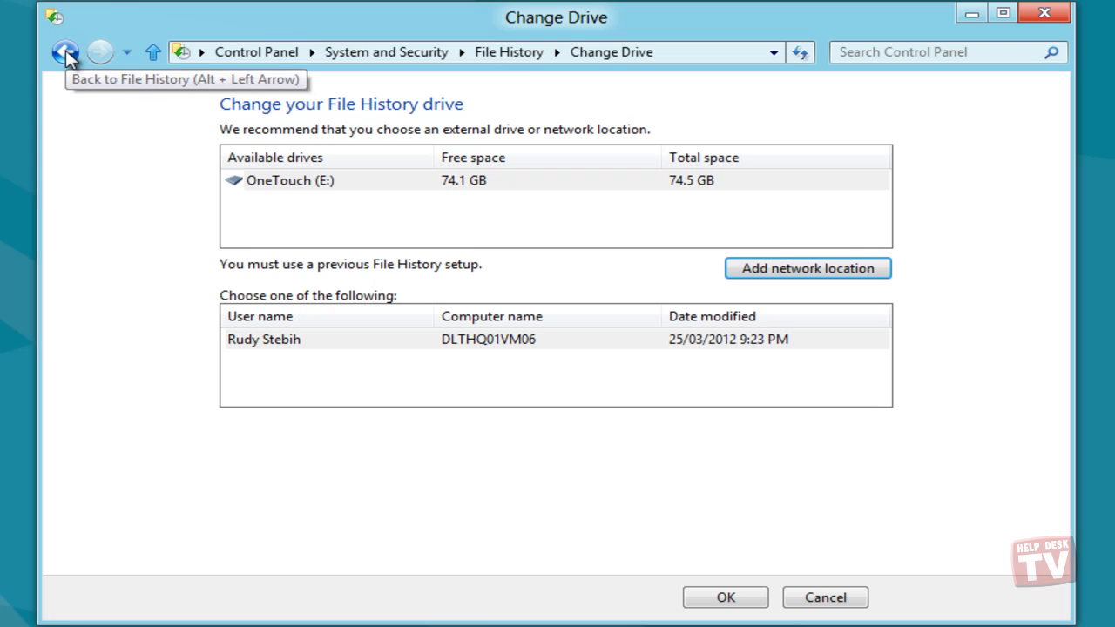
Go back to the File History overview page.
left_click(66, 51)
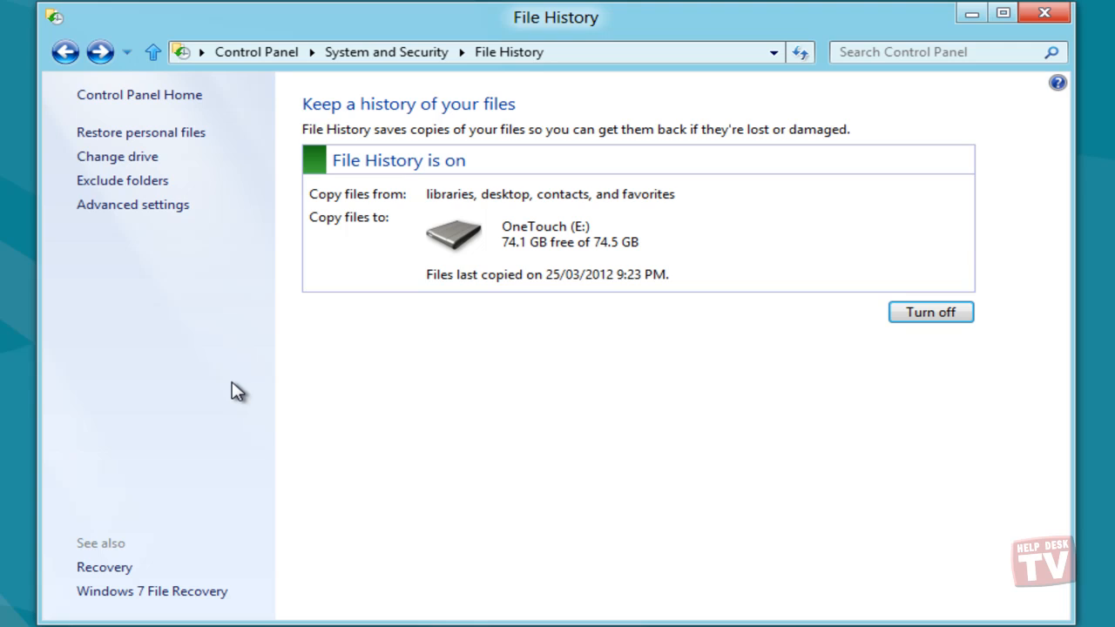
mouse_move(203, 172)
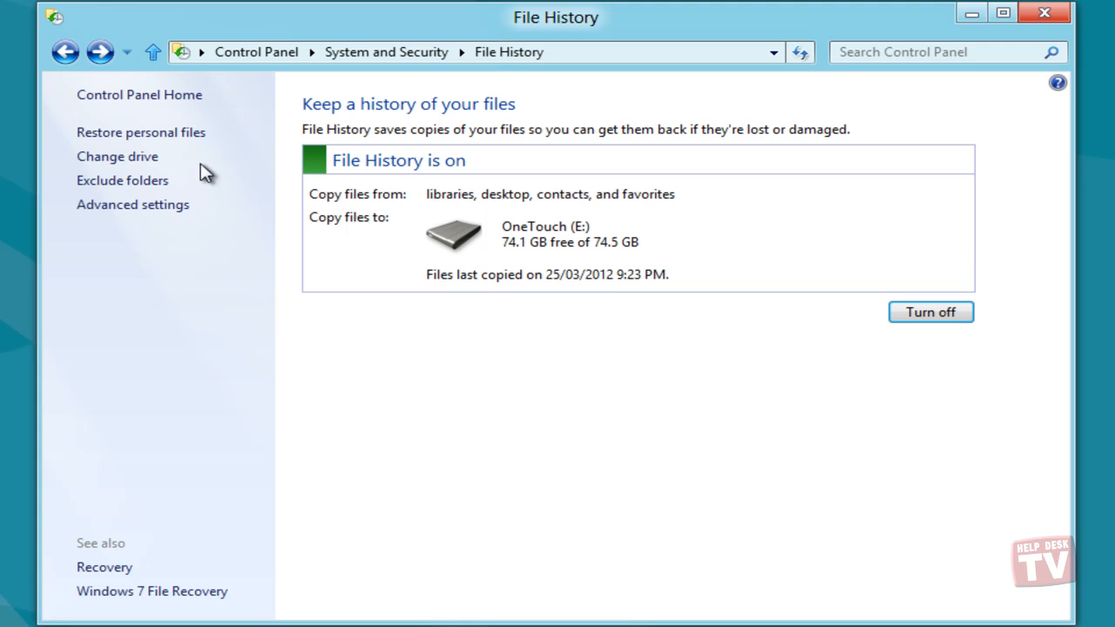
mouse_move(141, 133)
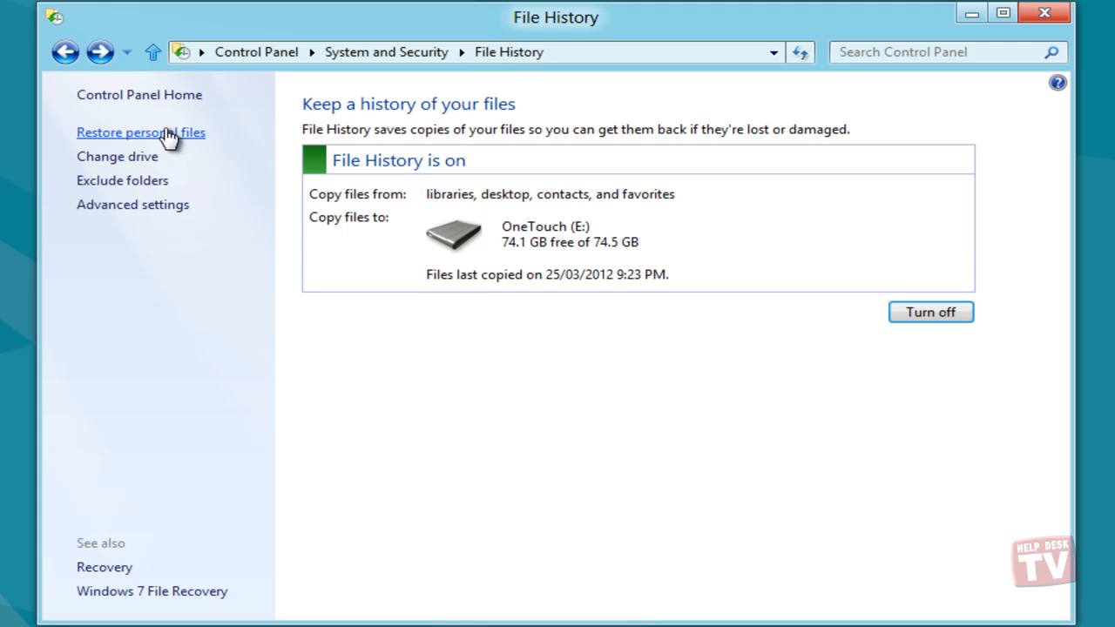
mouse_move(164, 141)
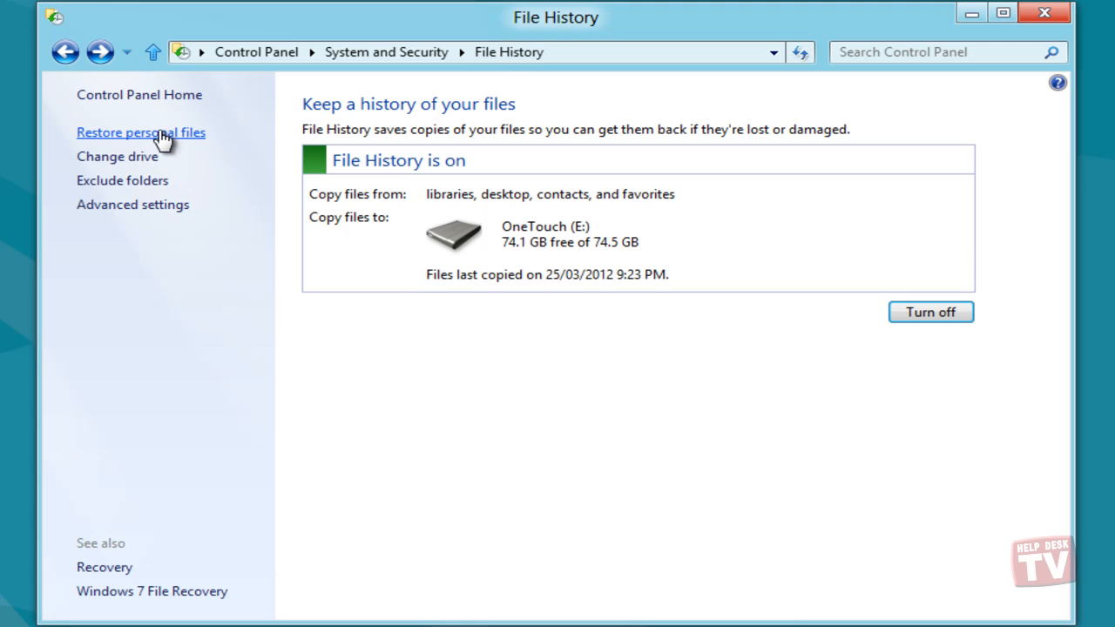
Open Restore personal files to view the backed-up Home files.
left_click(141, 133)
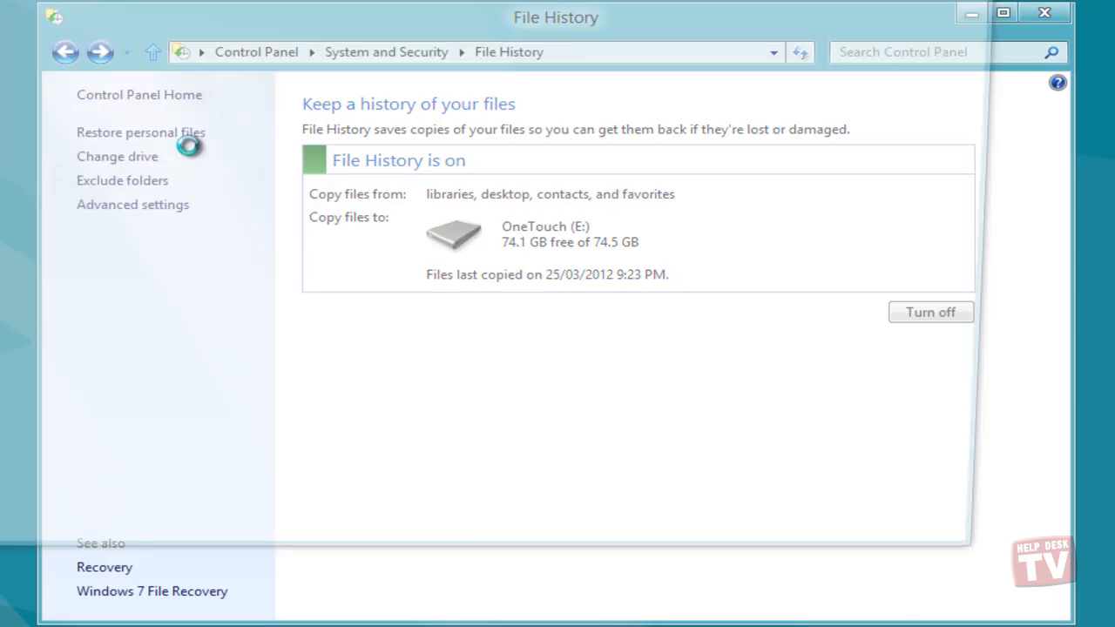
left_click(140, 131)
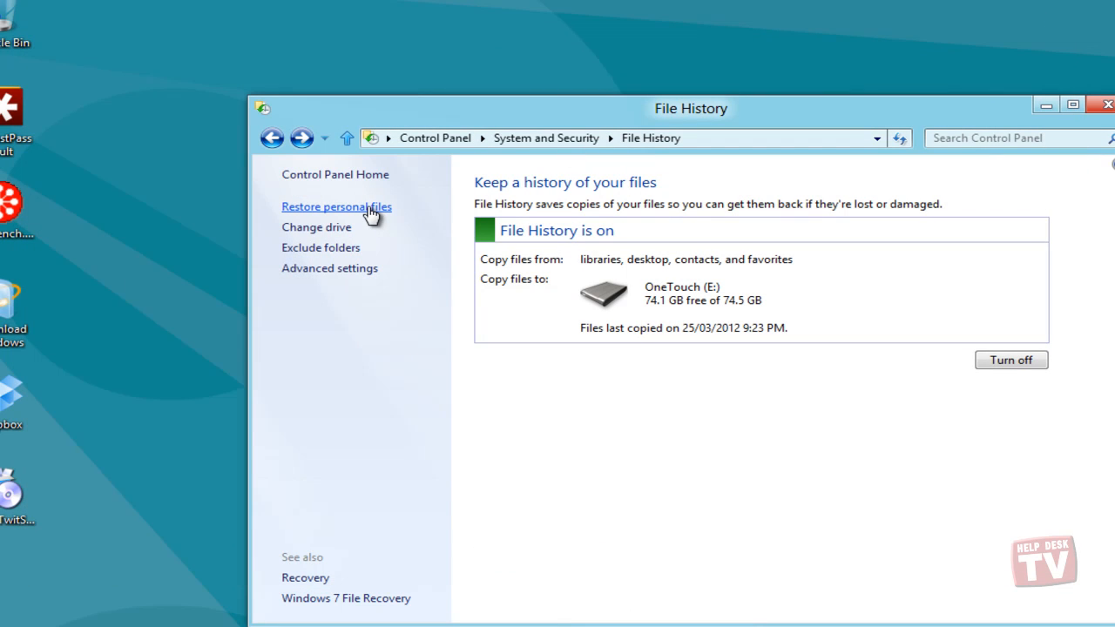
left_click(336, 206)
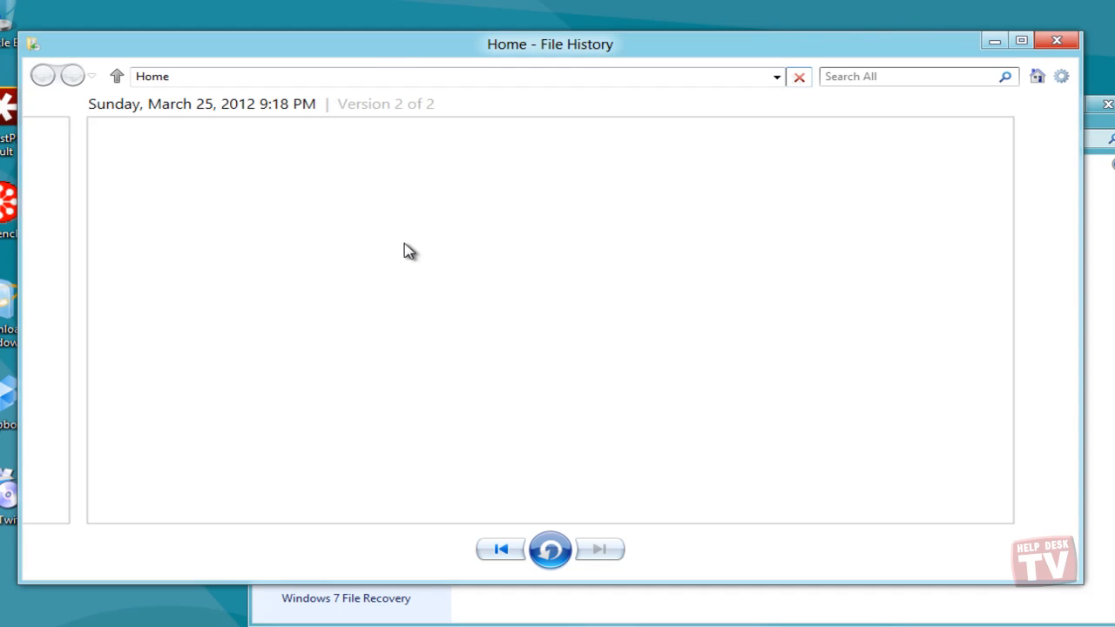
Browse backed-up Pictures, selecting CookInlet (2).jpg and LykavittosHill.jpg, then go back Home.
left_click(797, 76)
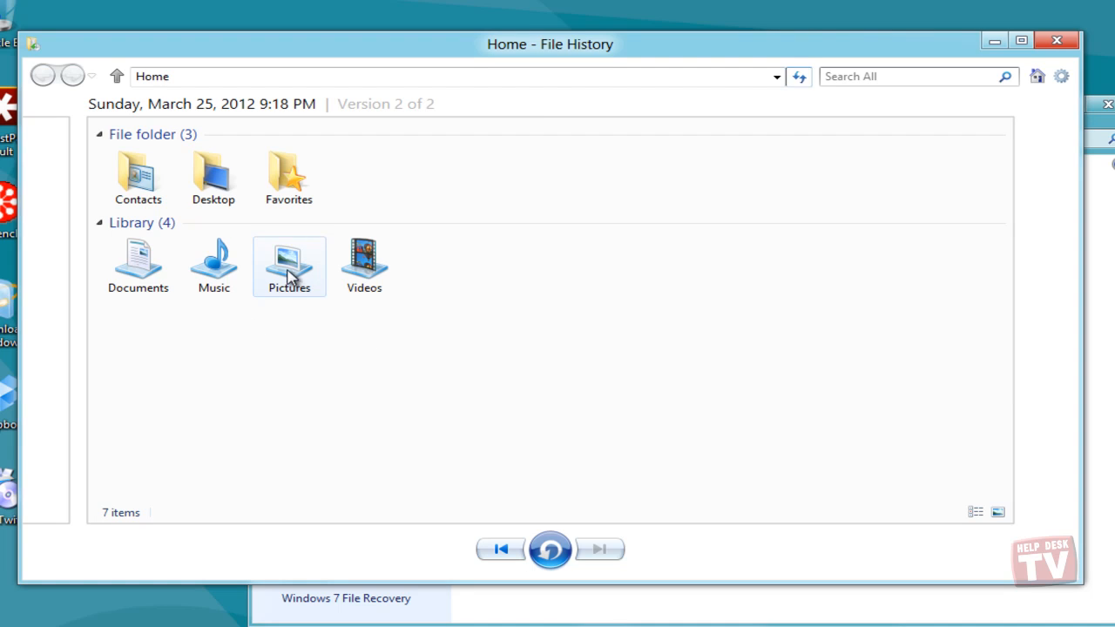
left_click(288, 265)
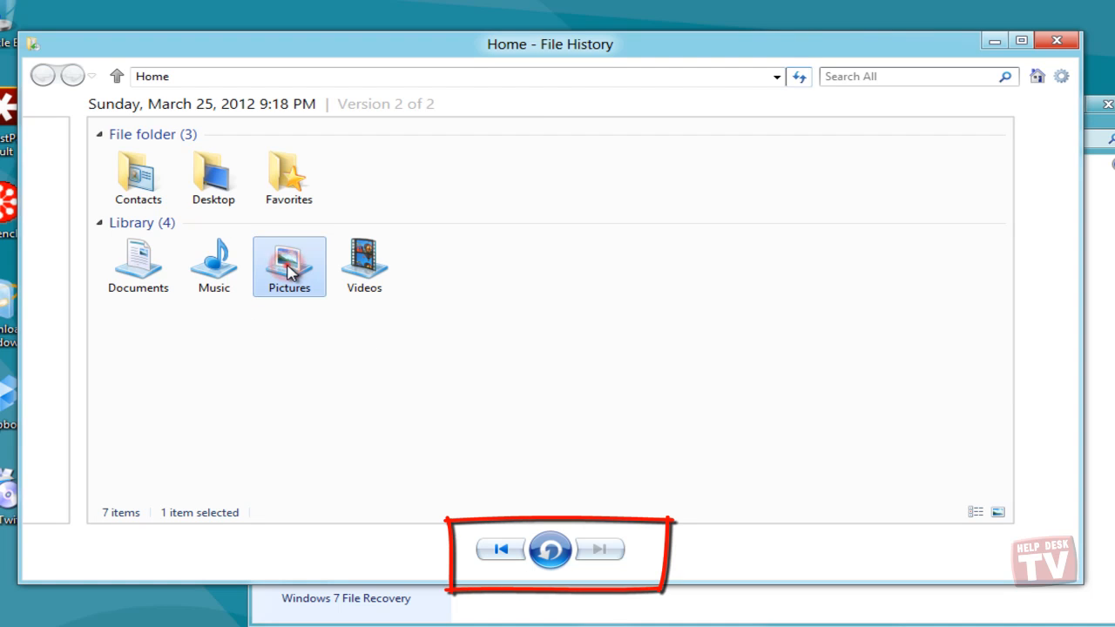
double_click(288, 261)
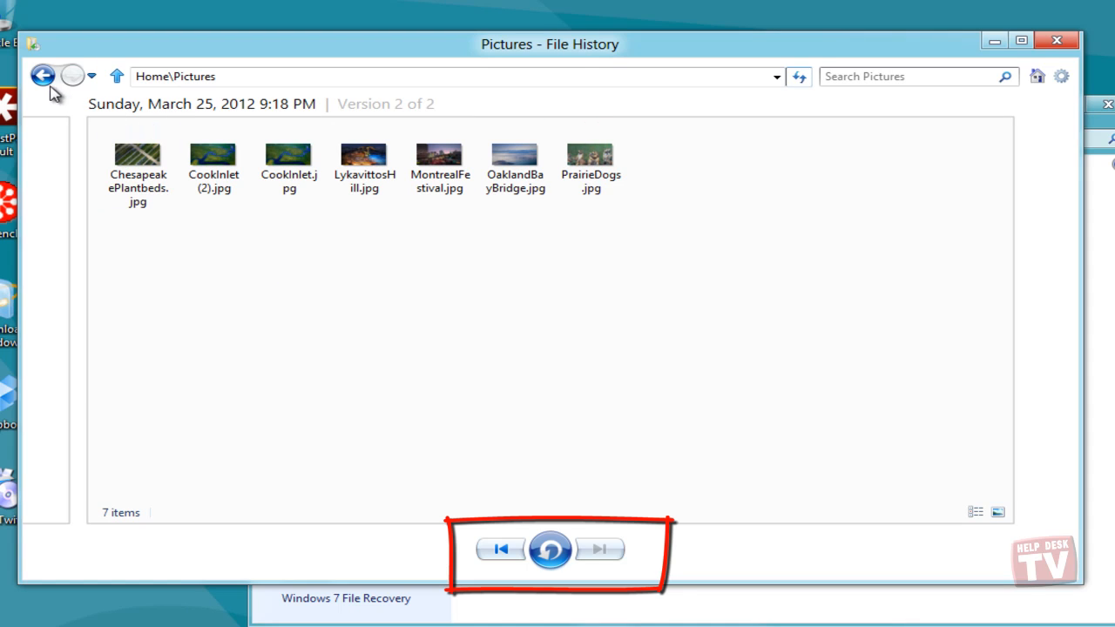
mouse_move(43, 76)
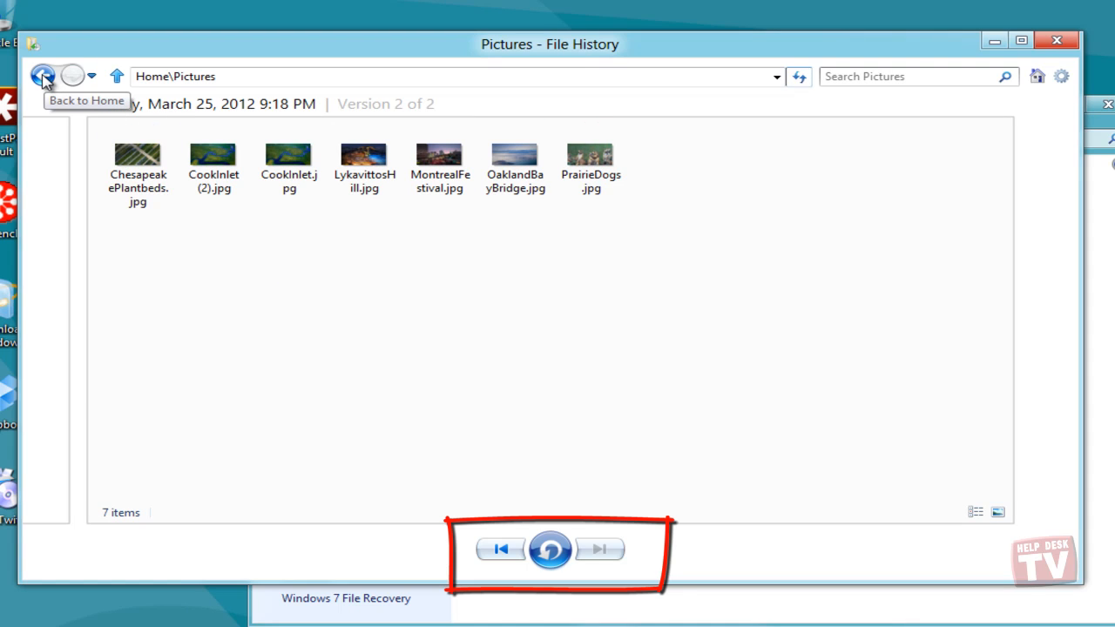
left_click(213, 161)
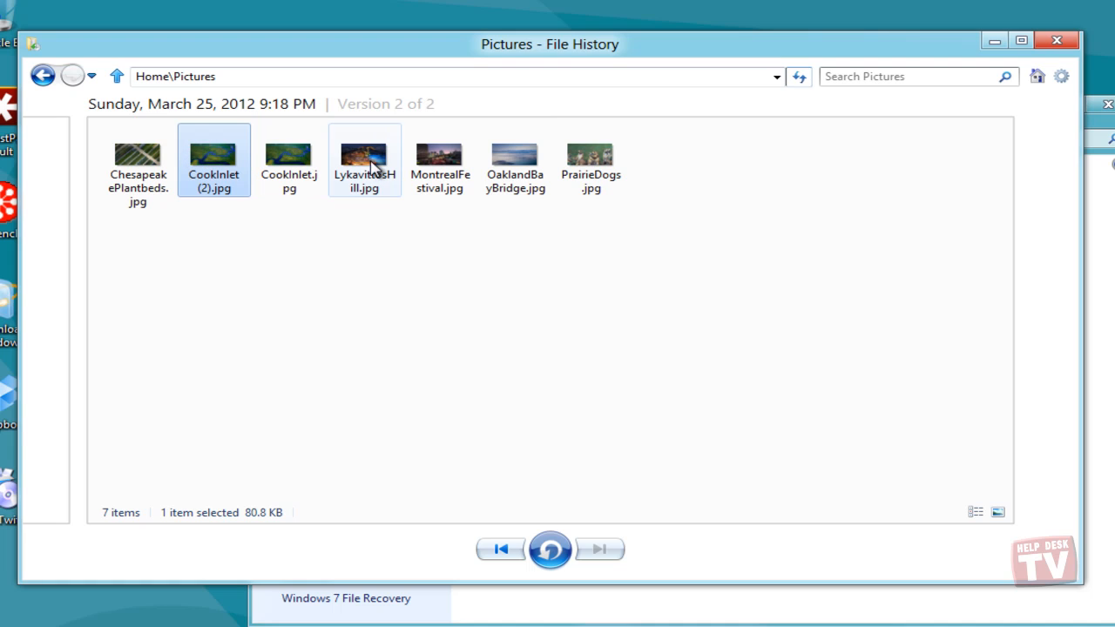
left_click(364, 161)
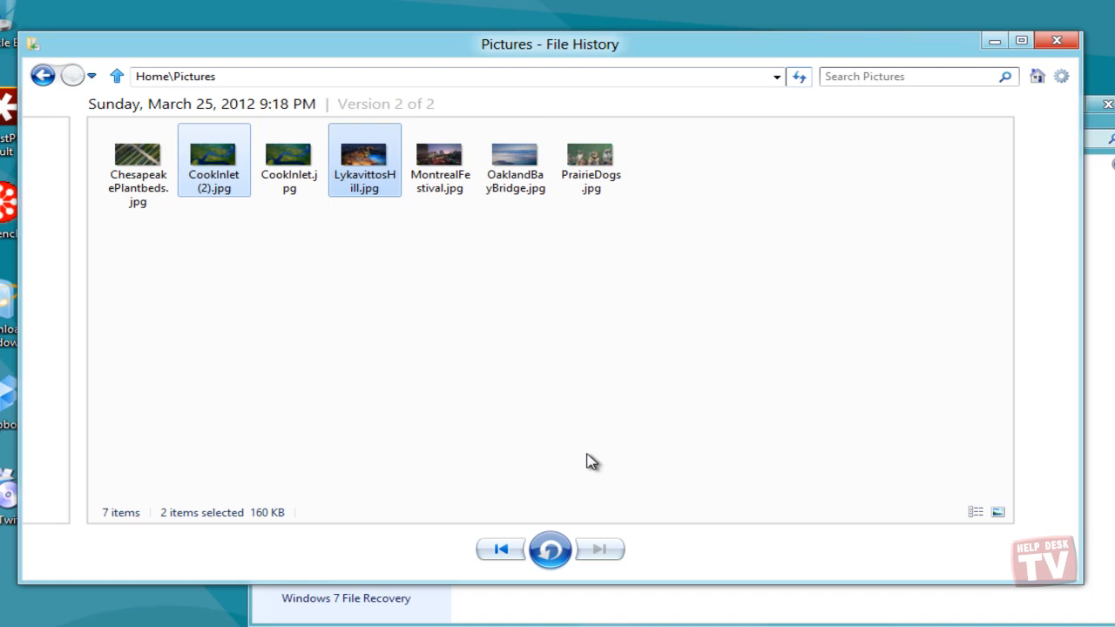
mouse_move(557, 347)
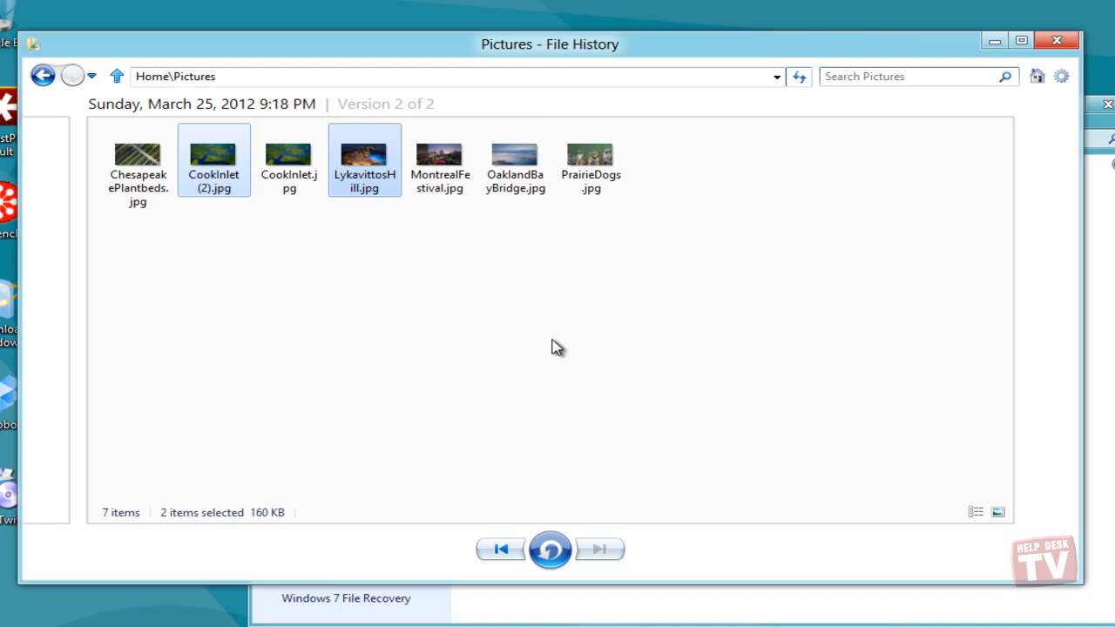
mouse_move(166, 118)
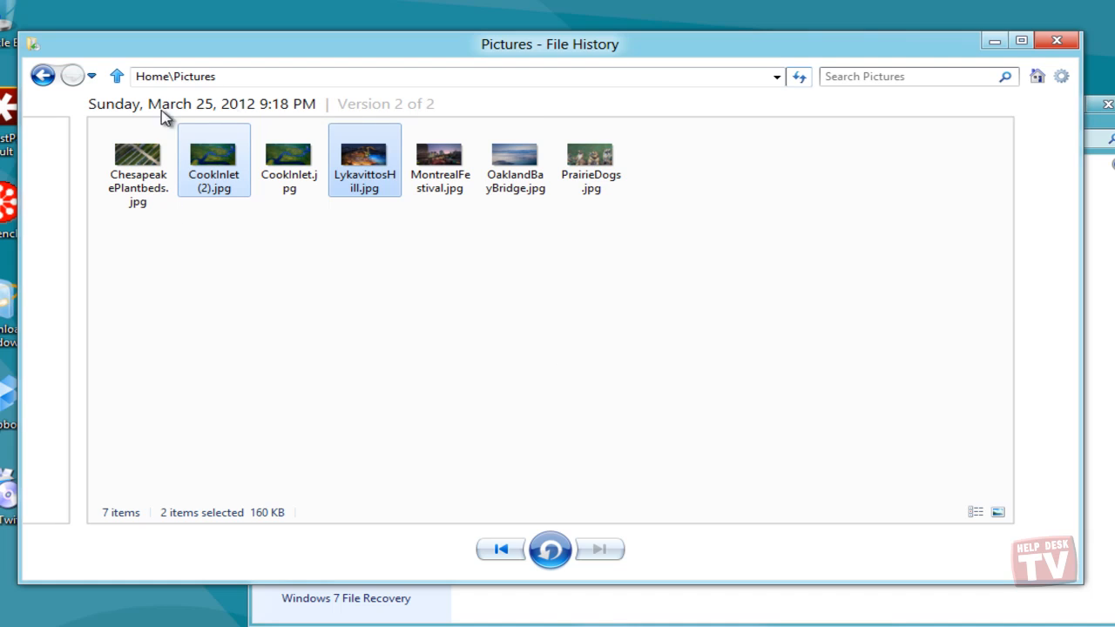
left_click(43, 76)
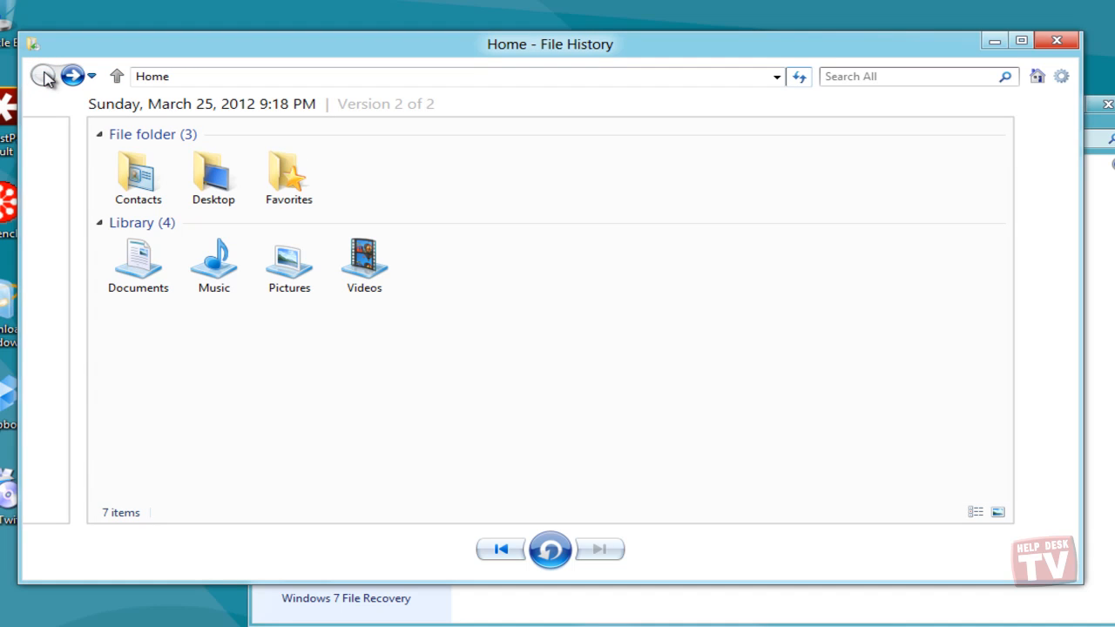
Show backups in Details view, select Pictures, and open the Restore menu's 'Restore to' option.
left_click(288, 261)
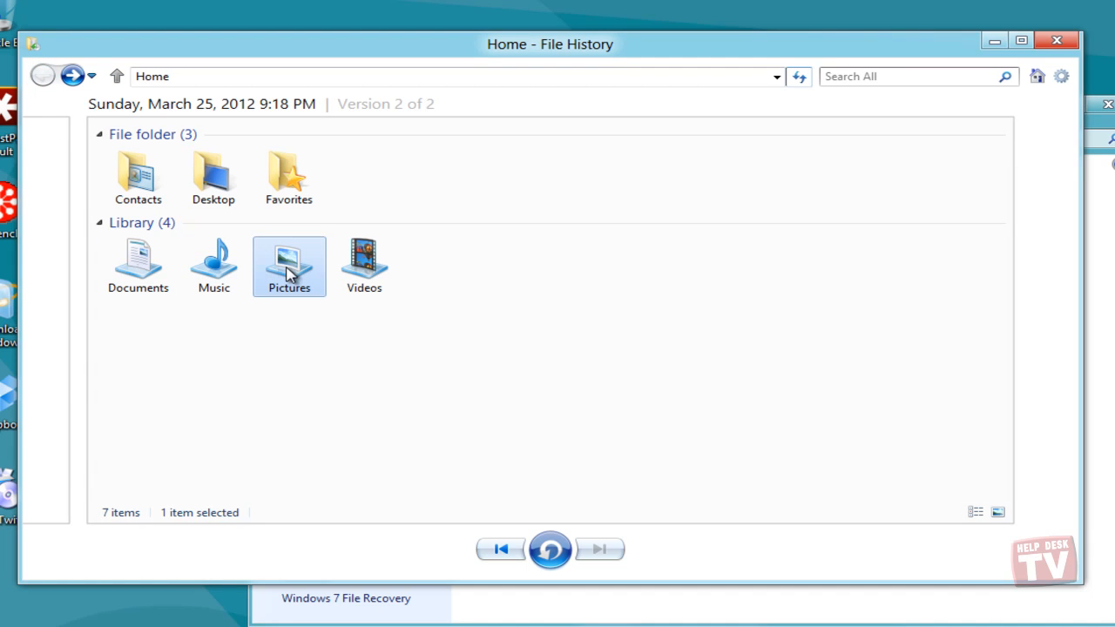
mouse_move(318, 282)
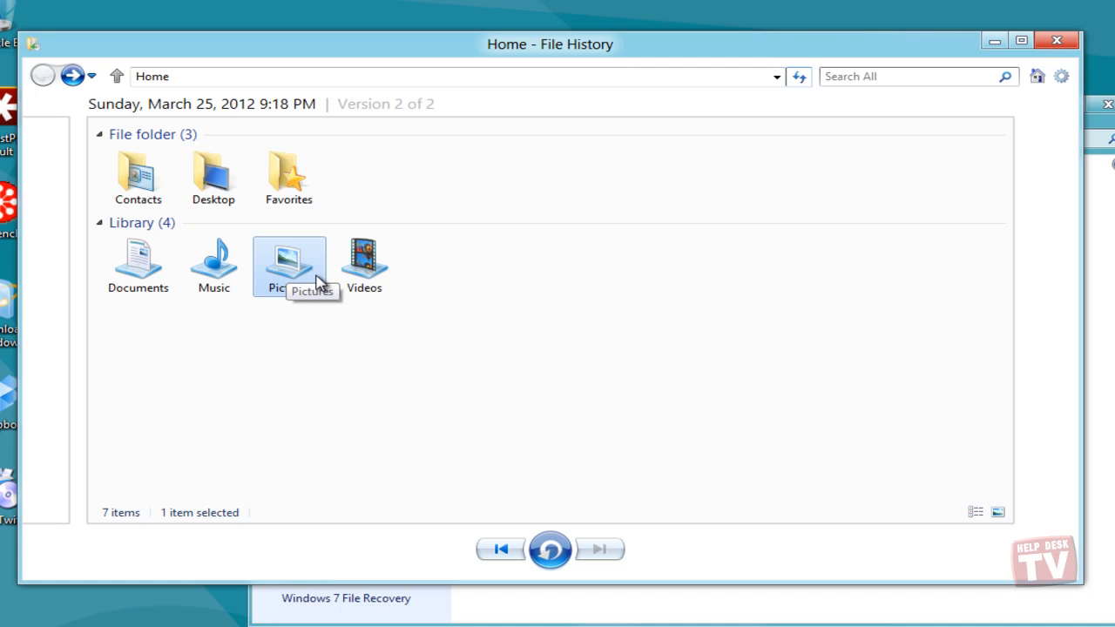
mouse_move(304, 334)
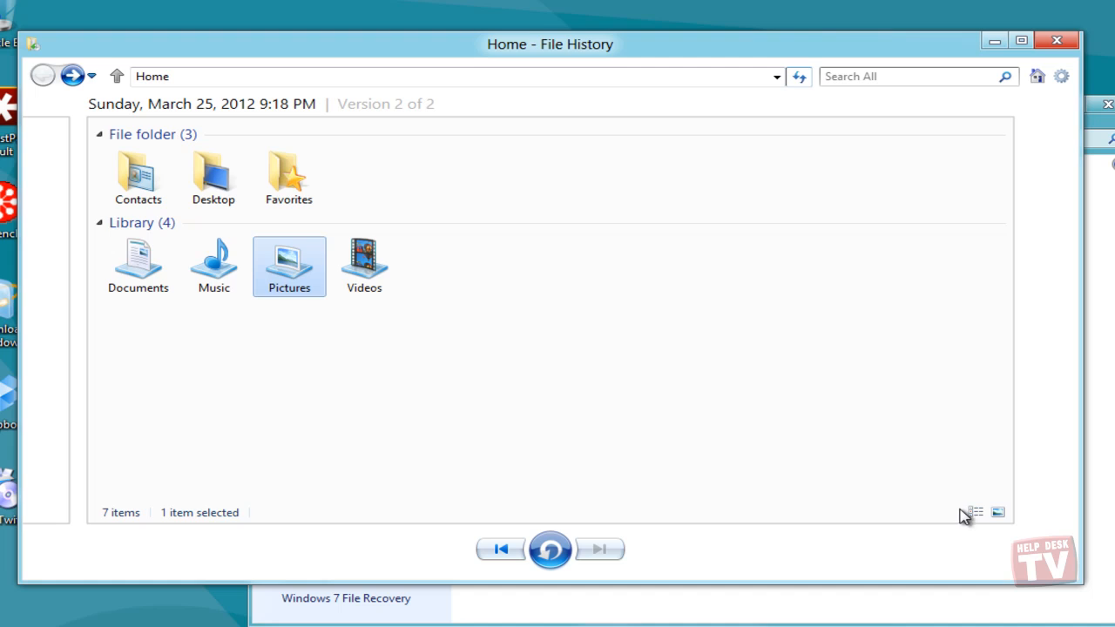
left_click(975, 512)
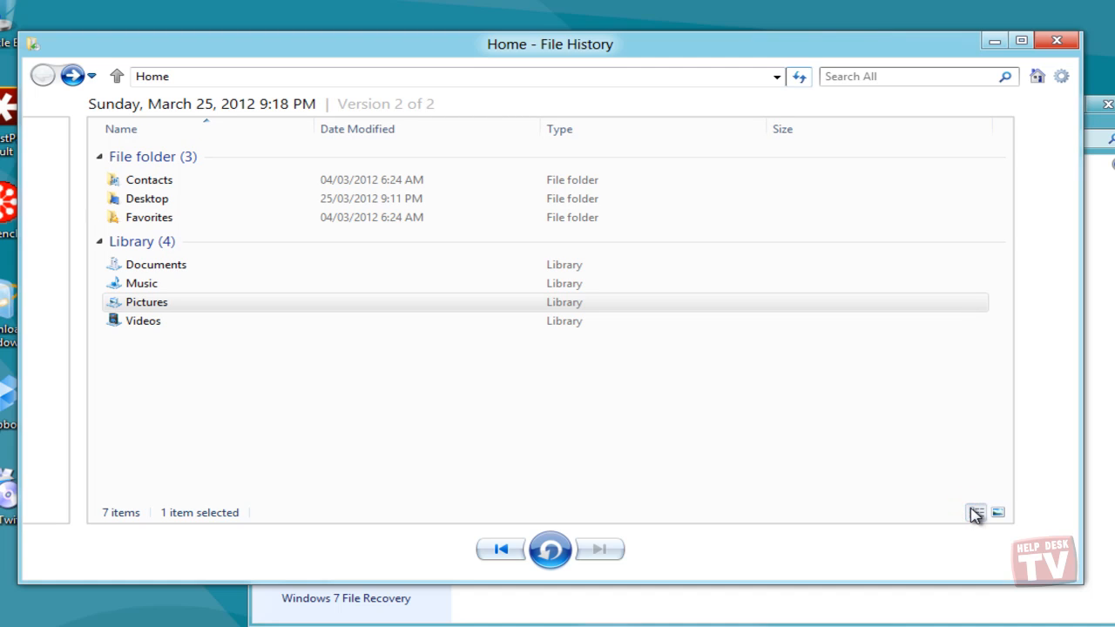
left_click(147, 301)
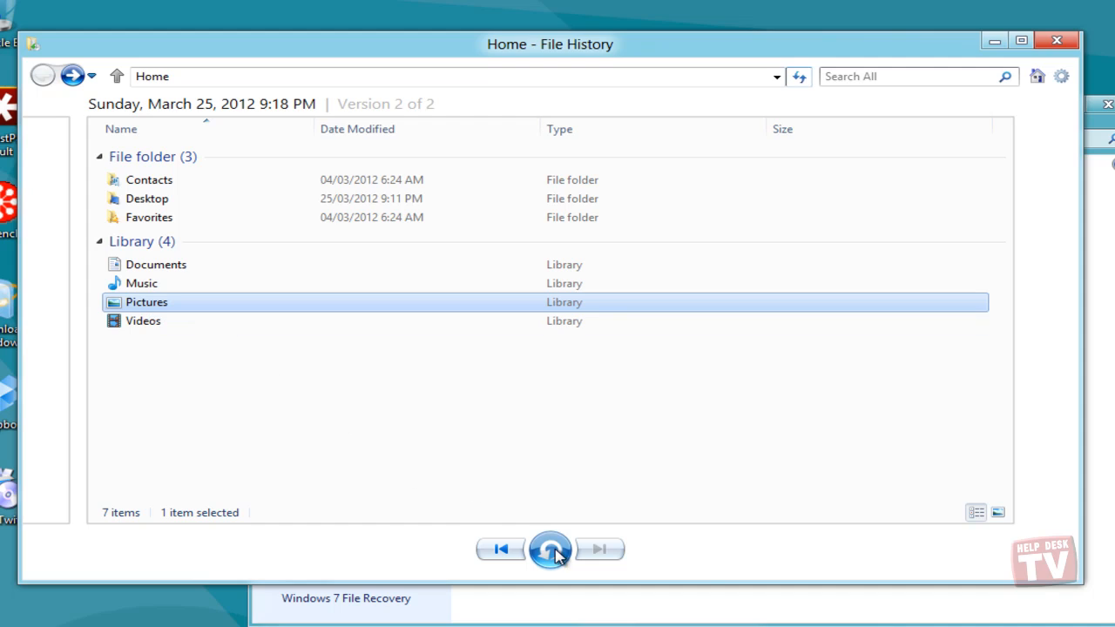
mouse_move(550, 549)
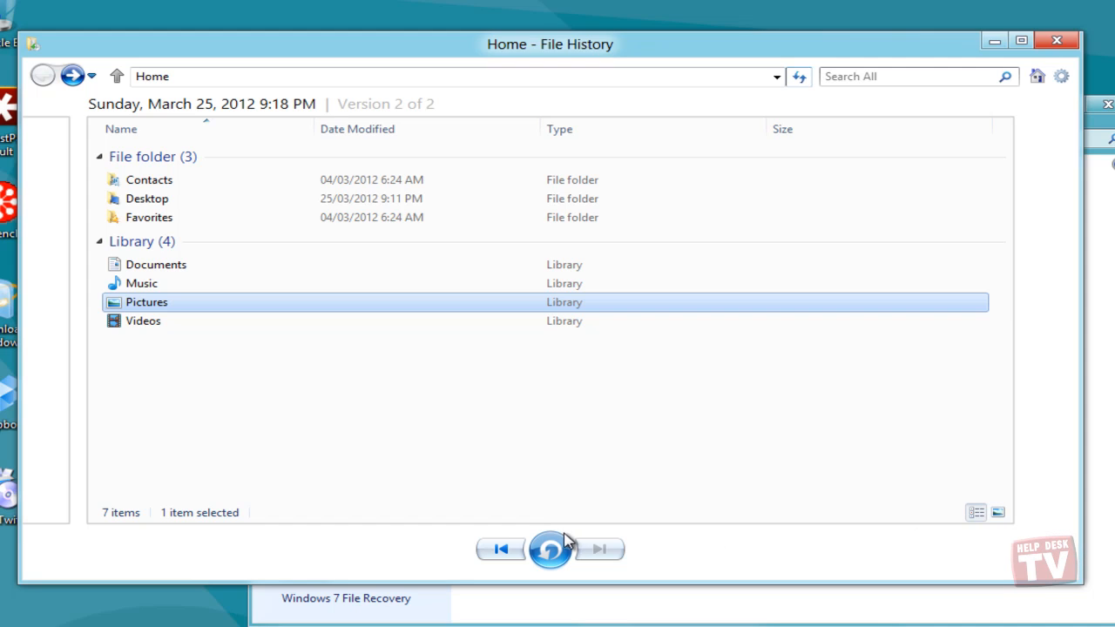
left_click(1061, 76)
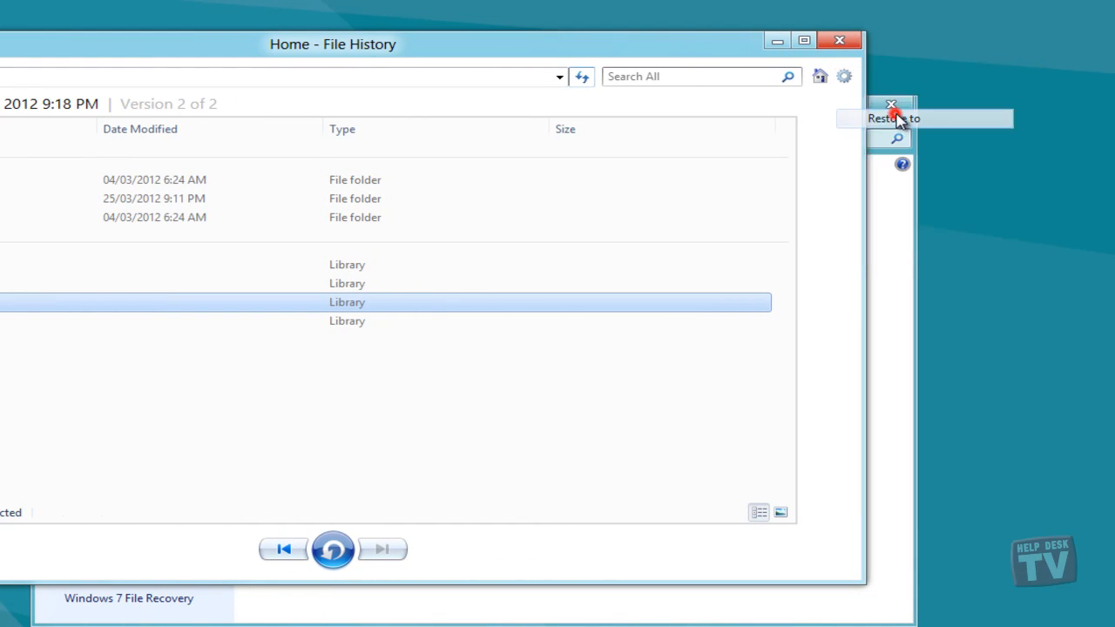
Restore the Pictures library to folder zz on Local Disk (C:) and close File History.
left_click(892, 117)
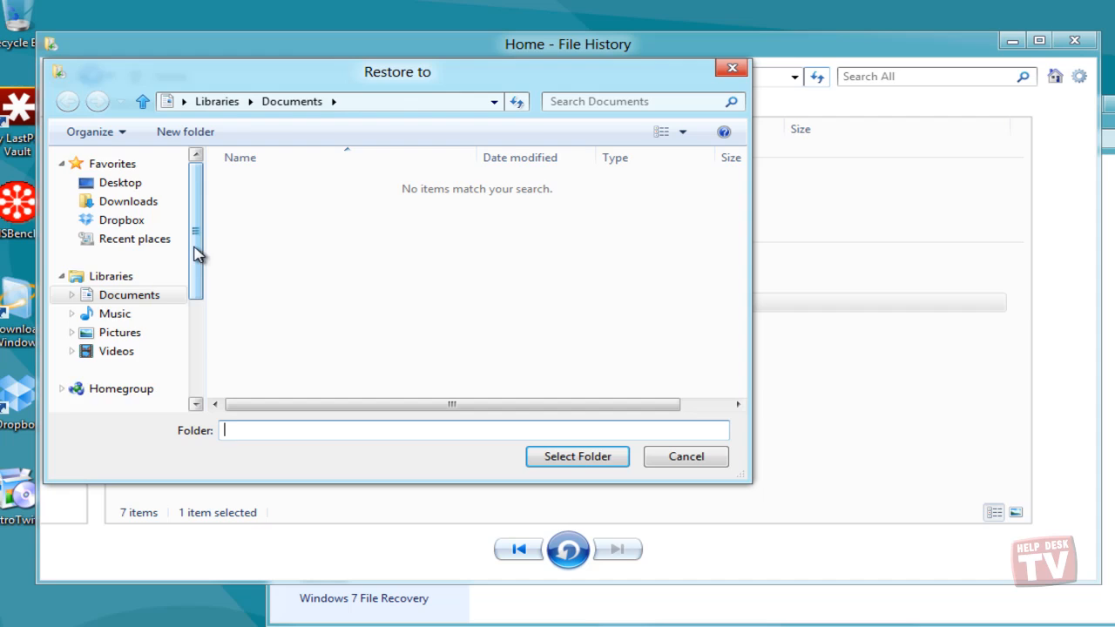
left_click(136, 342)
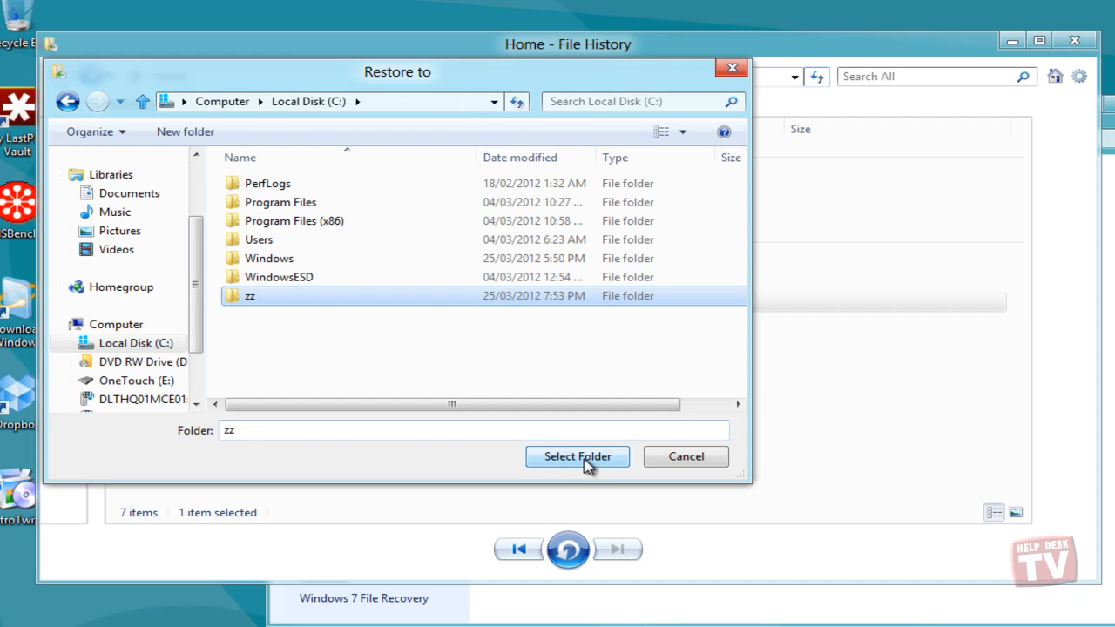
left_click(577, 457)
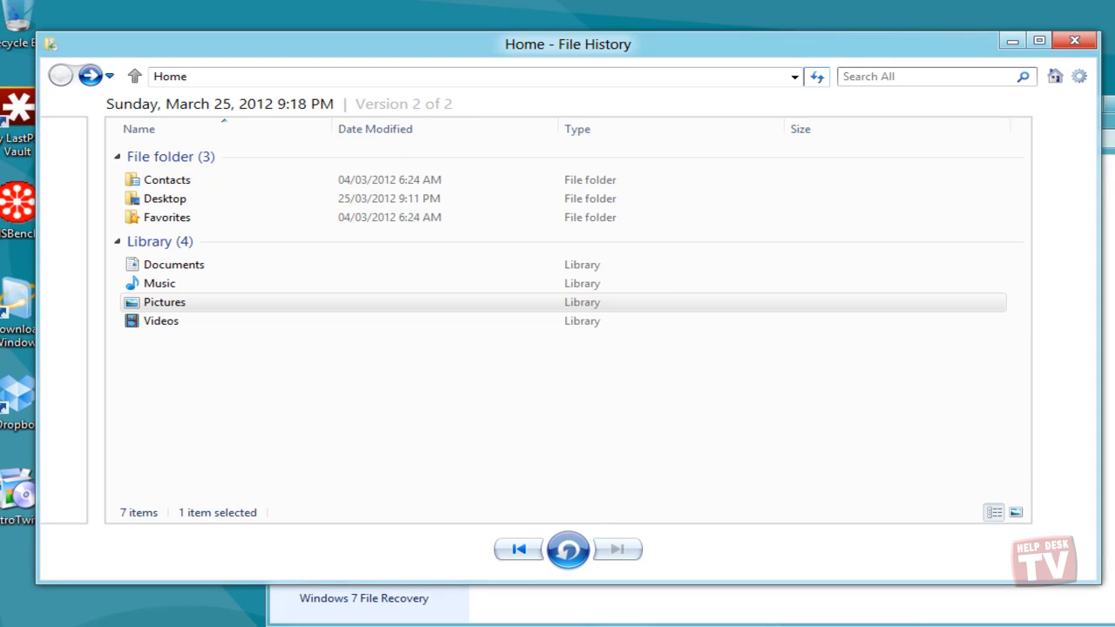
mouse_move(1074, 41)
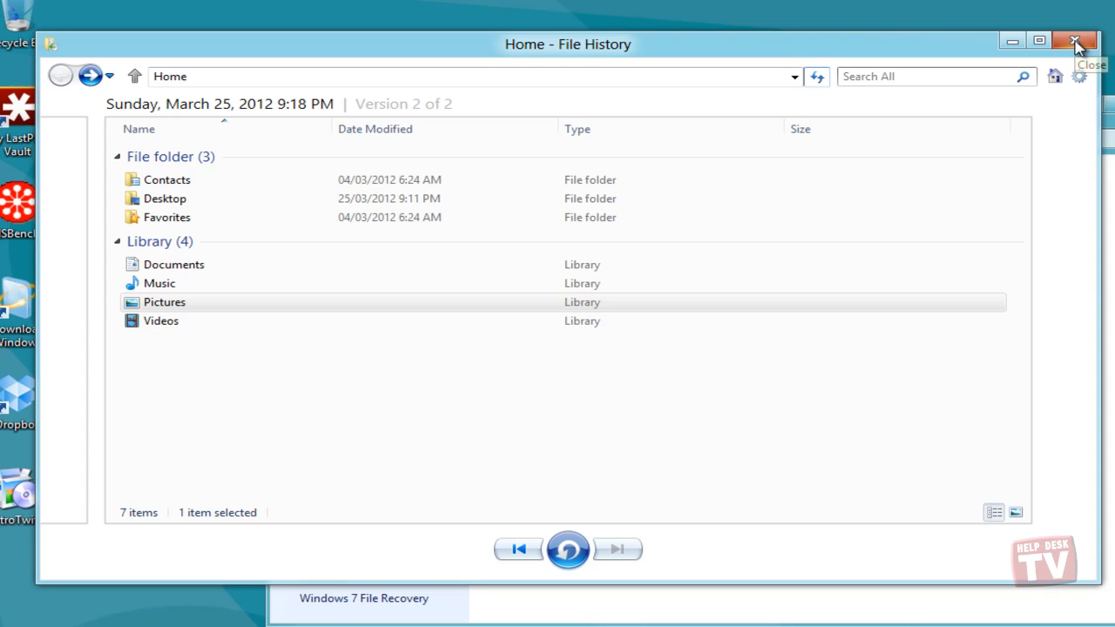
left_click(1075, 41)
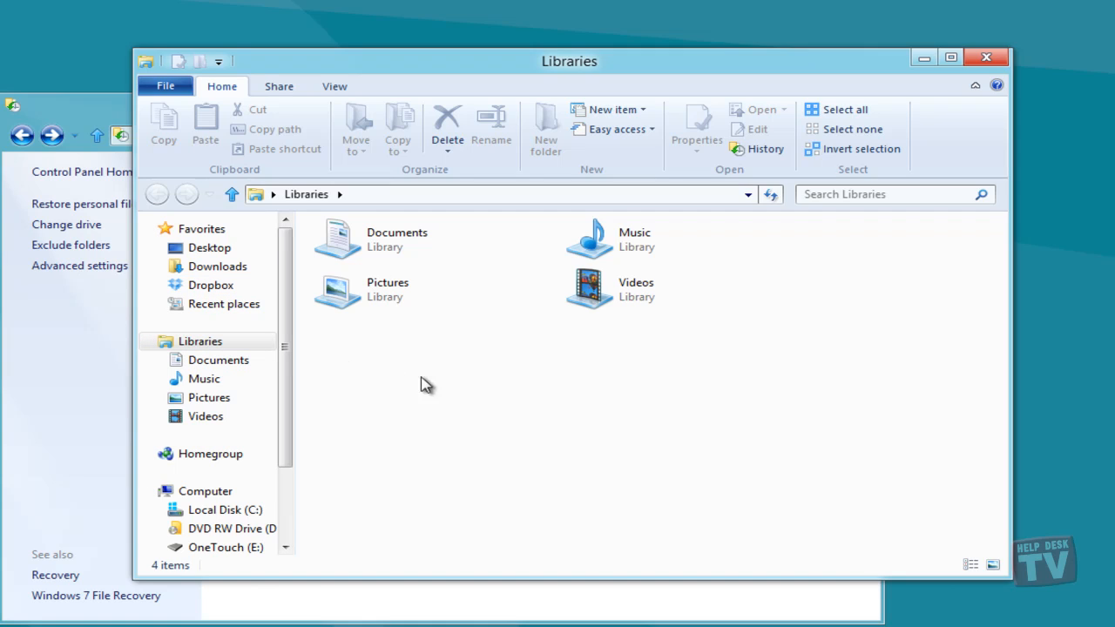
mouse_move(857, 340)
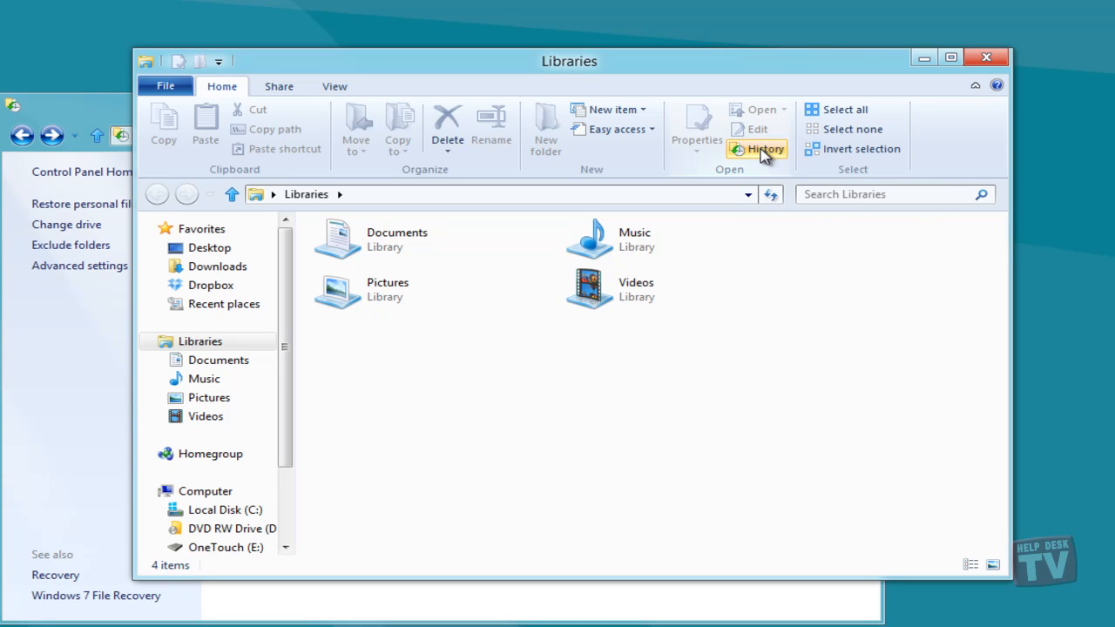
Open the Libraries' History from the Home ribbon, then close File History again.
left_click(756, 149)
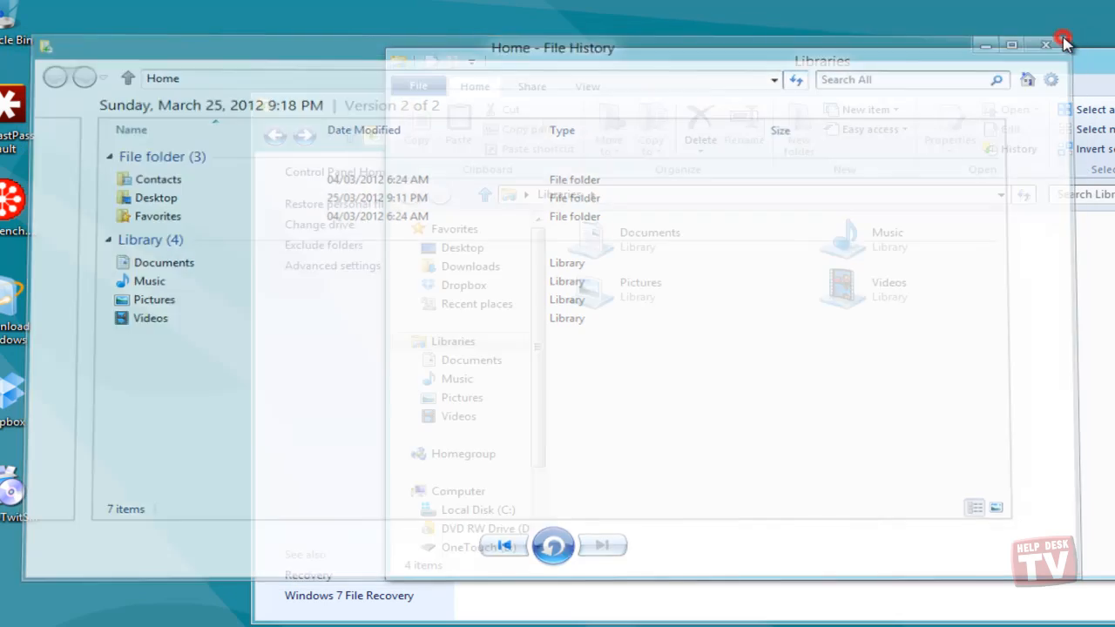
left_click(1045, 46)
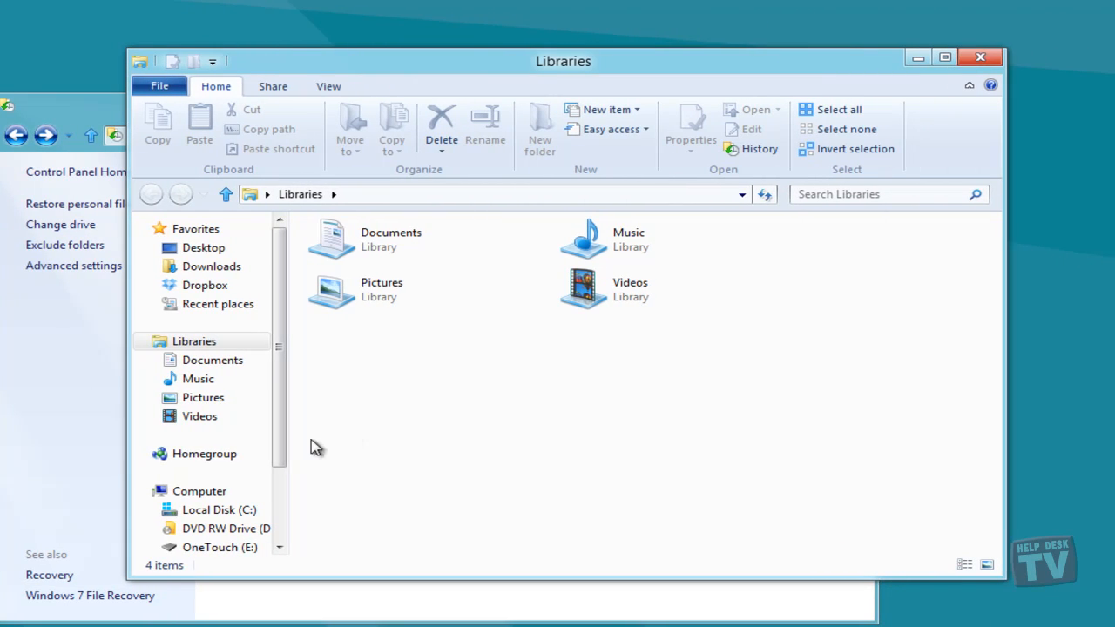
Browse OneTouch (E:) through FileHistory, Data and Users to Rudy's backed-up folders.
left_click(220, 547)
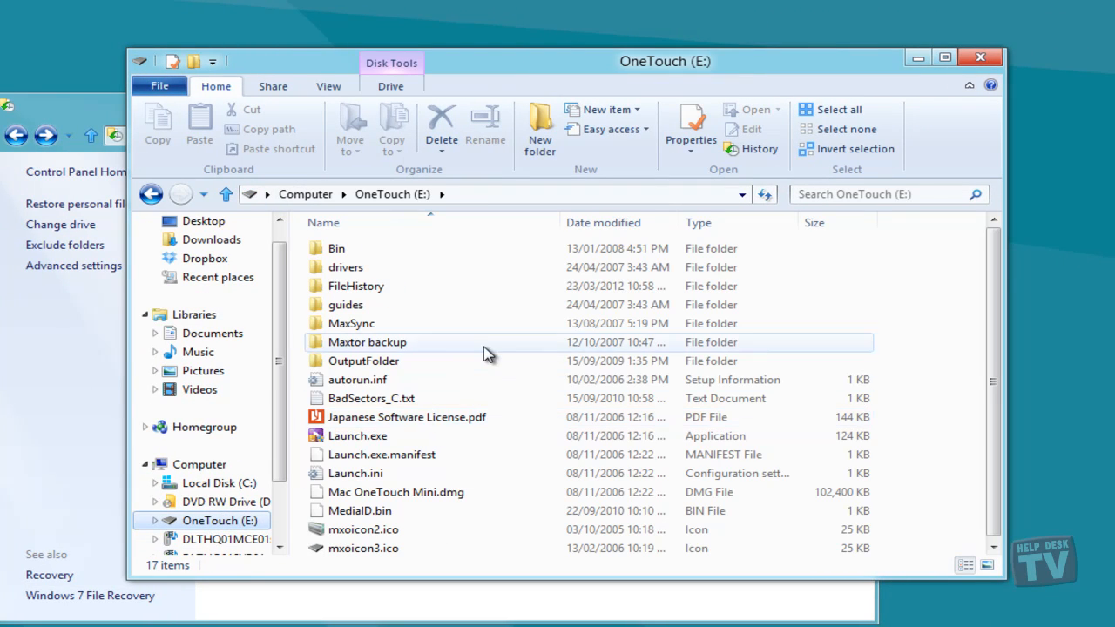
double_click(355, 286)
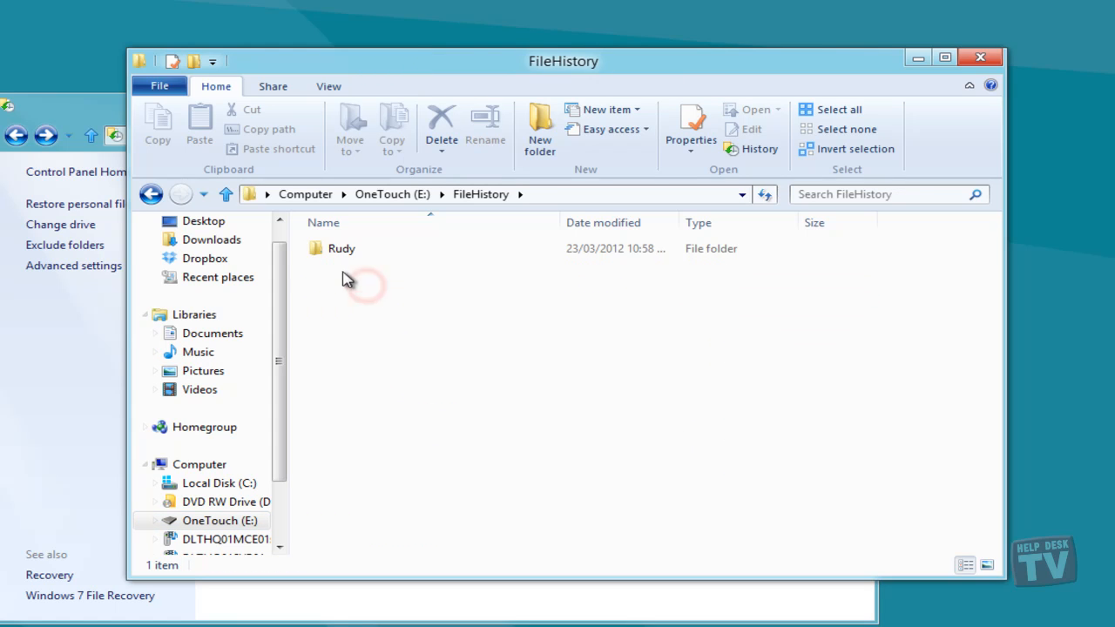
double_click(340, 248)
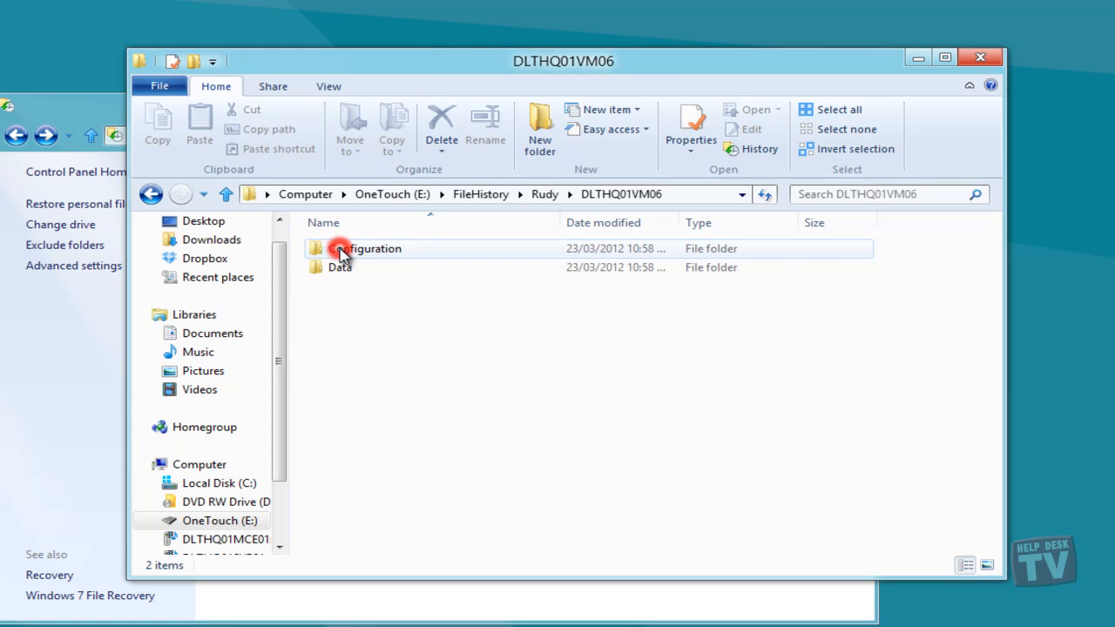
double_click(339, 267)
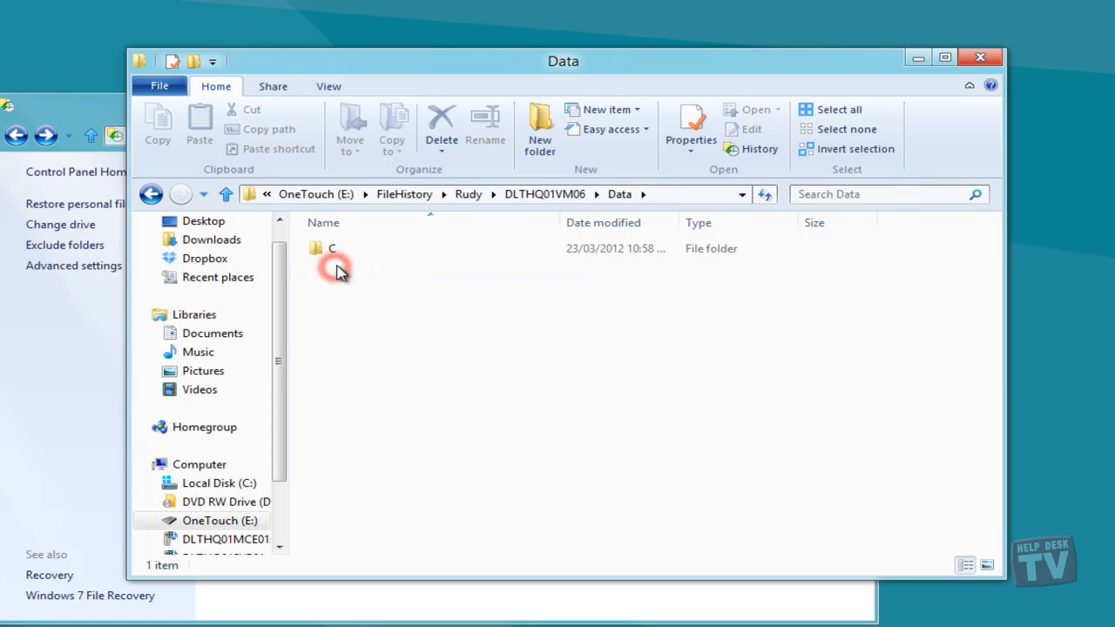
double_click(332, 248)
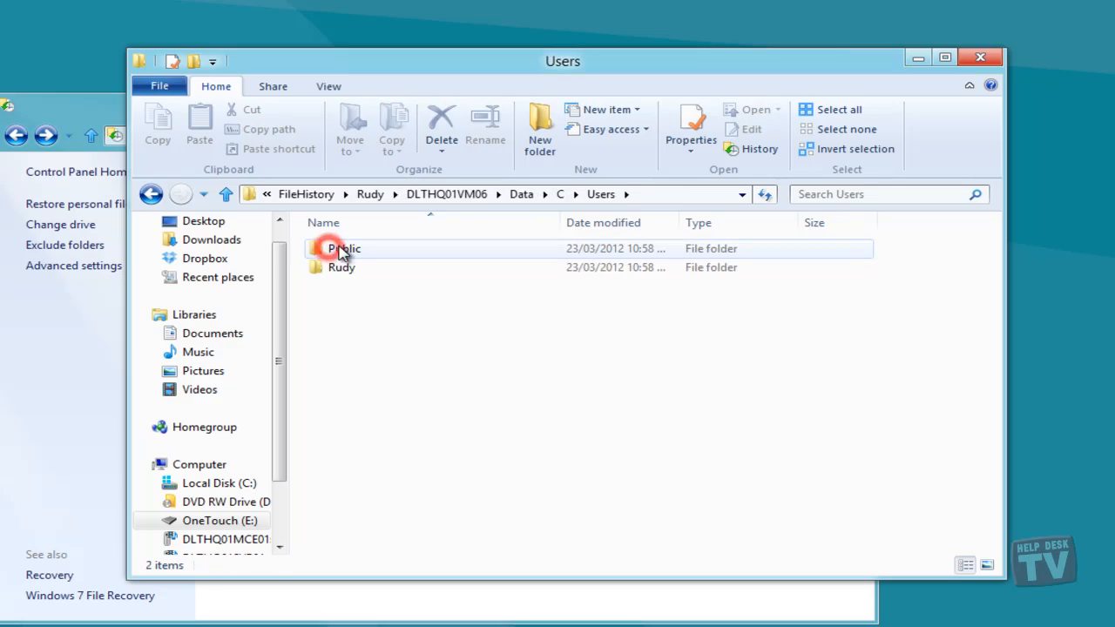
double_click(342, 268)
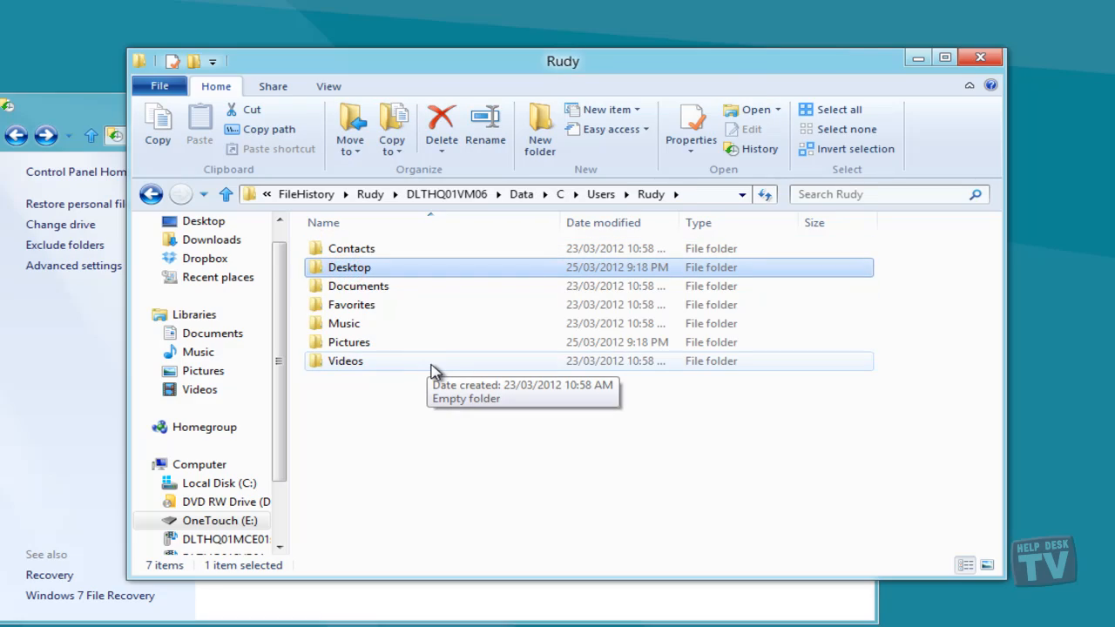